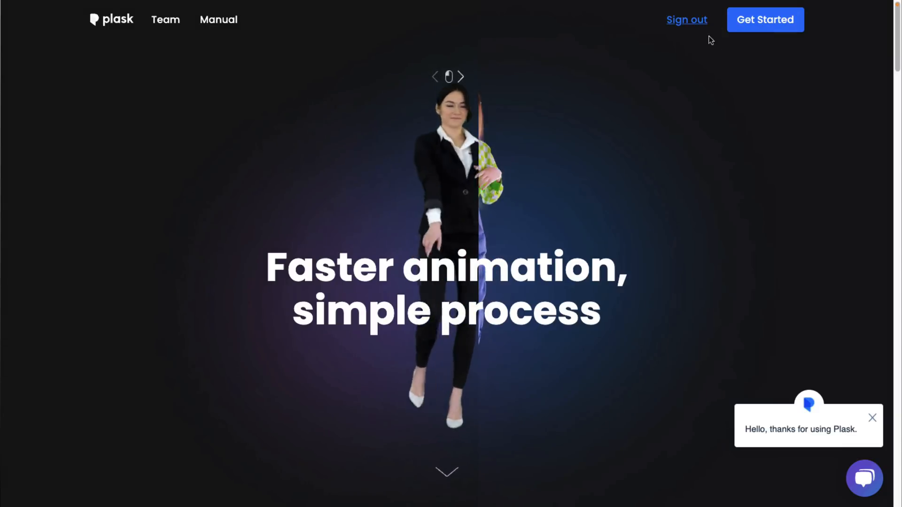
# Launch the Plask animation editor from the website via Get Started
pyautogui.click(764, 20)
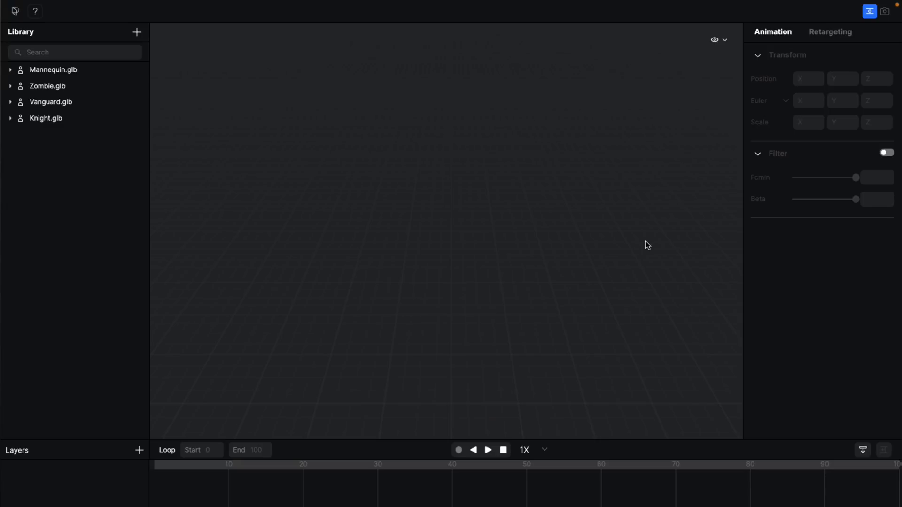
# Load Mannequin.glb from the library into the scene in a T-pose
pyautogui.click(51, 101)
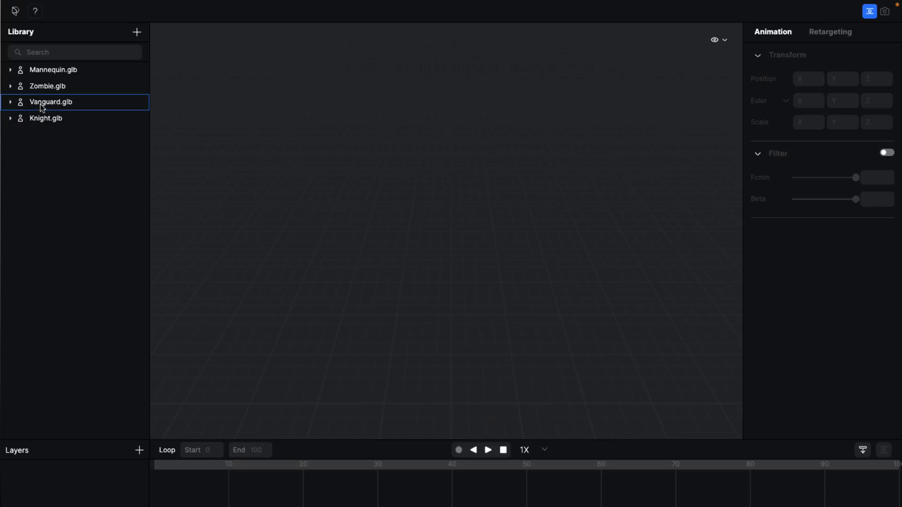
pyautogui.click(53, 69)
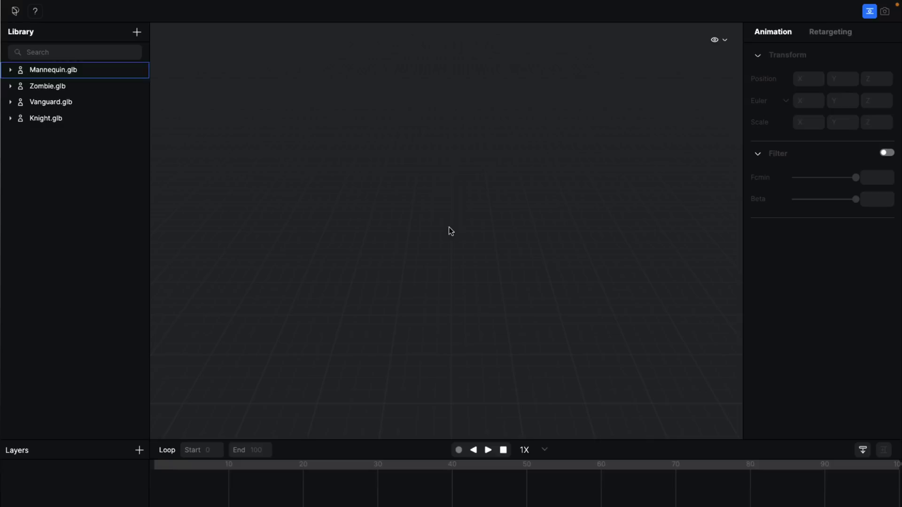
pyautogui.click(52, 69)
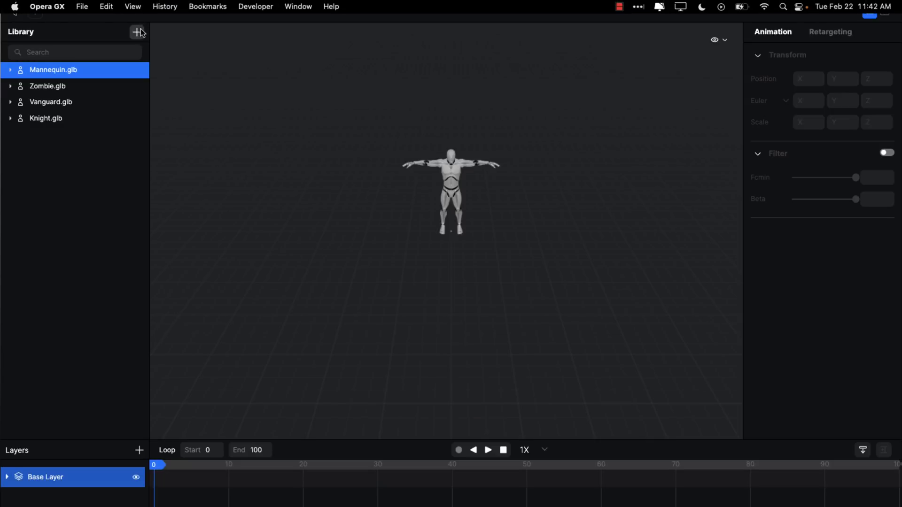
# Import Ch24_nonPBR.fbx from Downloads into the library
pyautogui.click(137, 32)
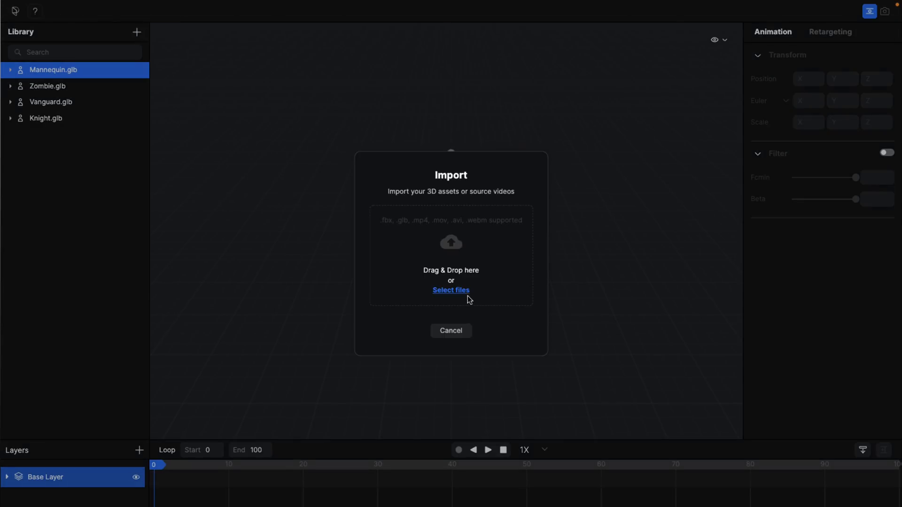
pyautogui.click(451, 290)
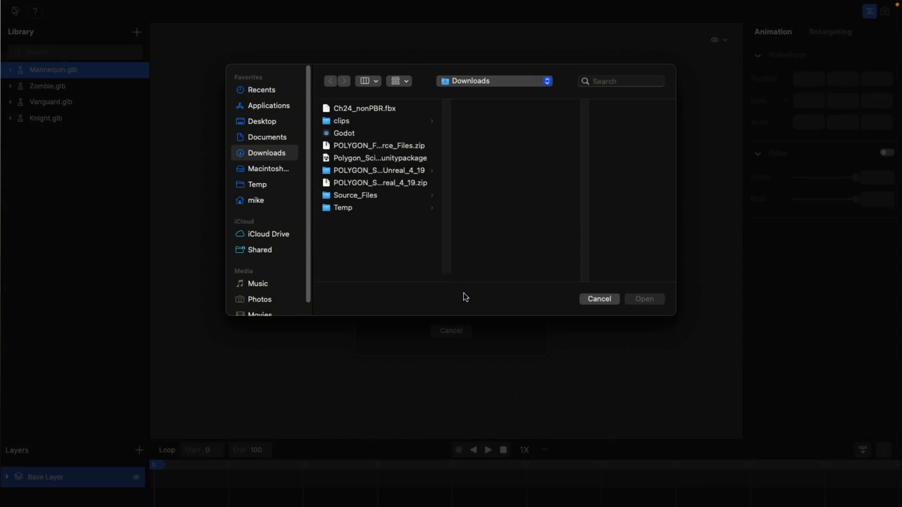
pyautogui.click(365, 108)
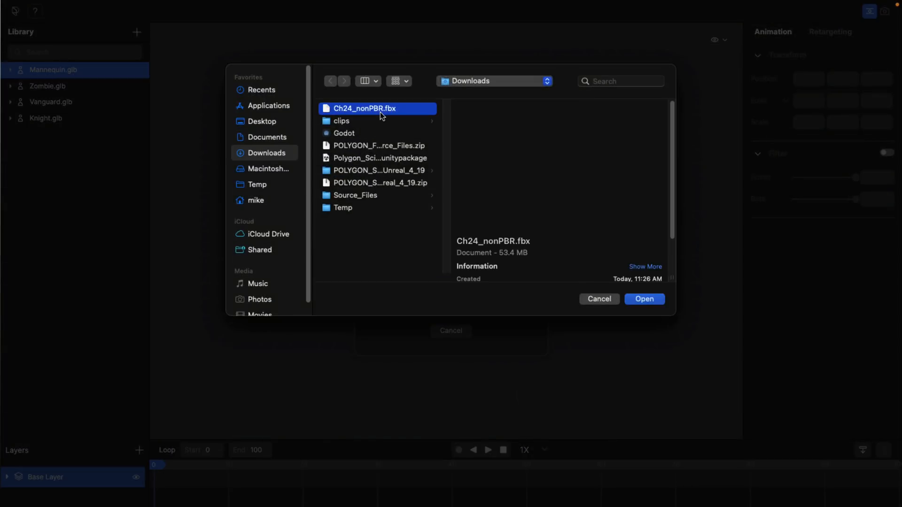
pyautogui.click(643, 299)
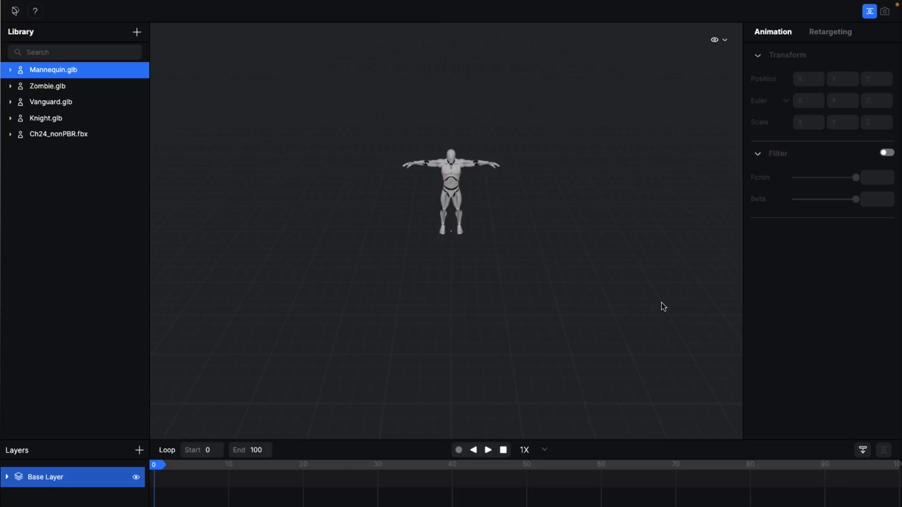
pyautogui.moveTo(10, 154)
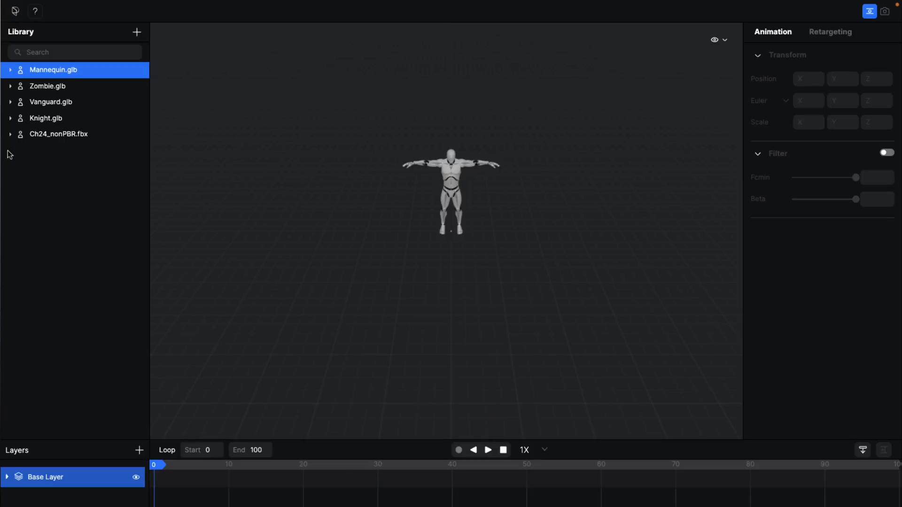
# Load Ch24_nonPBR into the scene, check visibility options and select its upper-arm bone
pyautogui.click(58, 135)
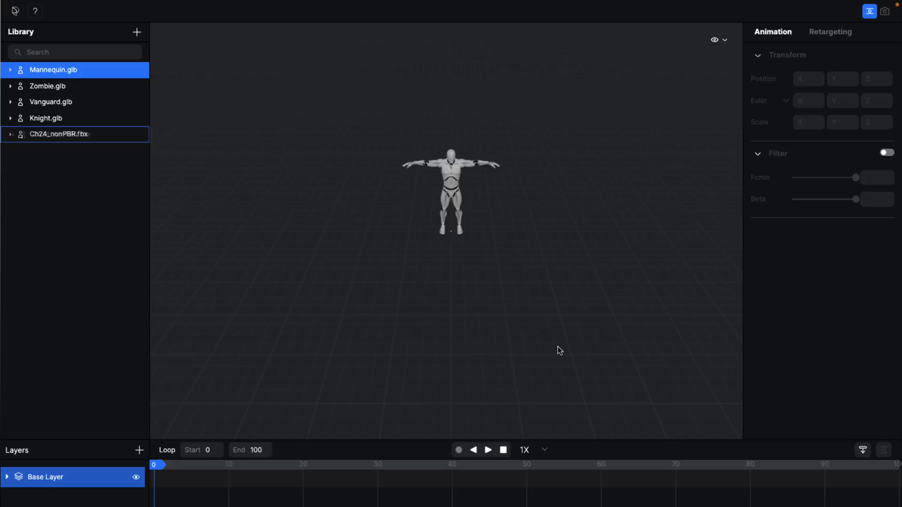
pyautogui.click(58, 134)
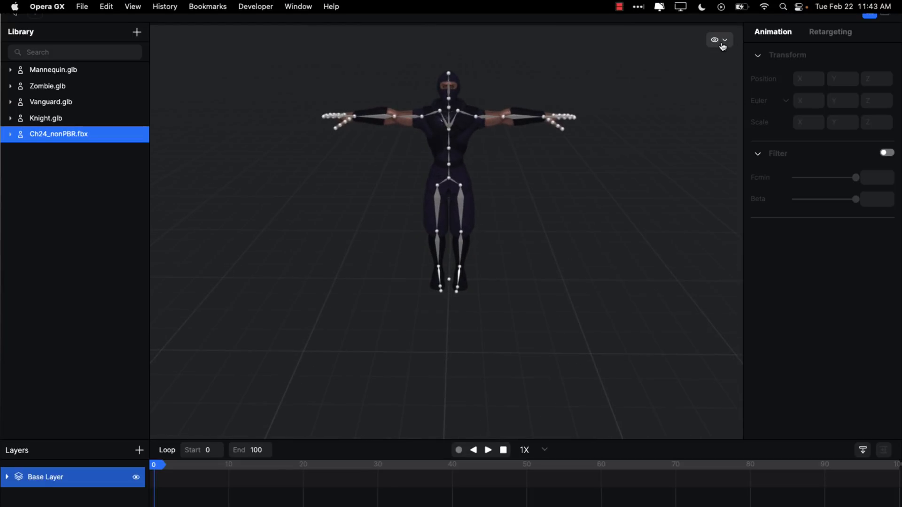
pyautogui.click(724, 40)
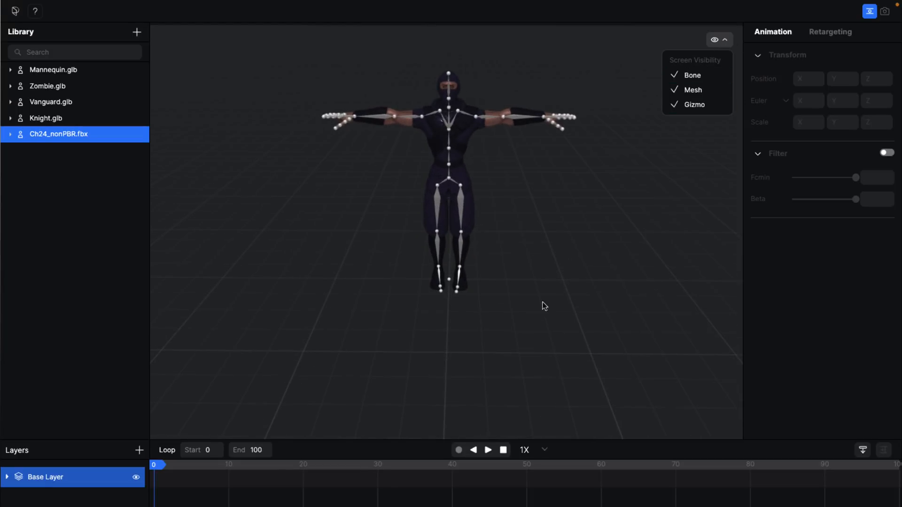
pyautogui.moveTo(816, 81)
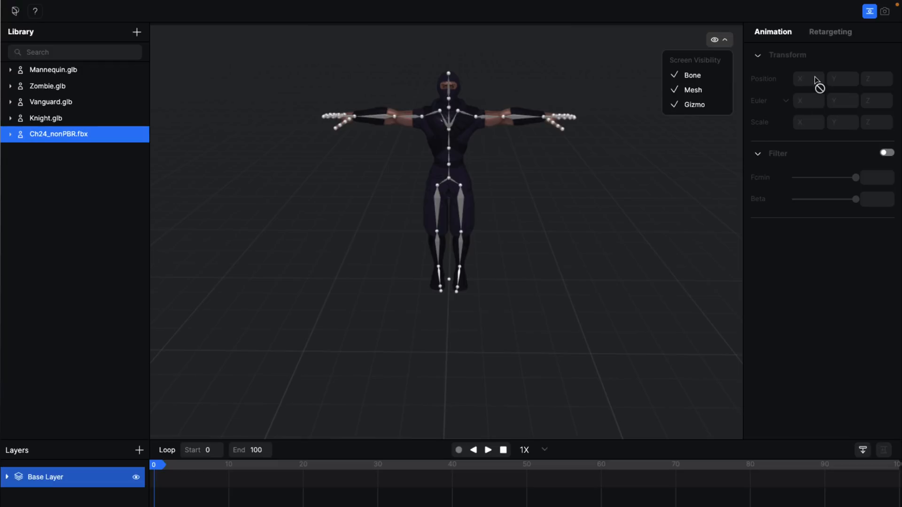
pyautogui.moveTo(496, 122)
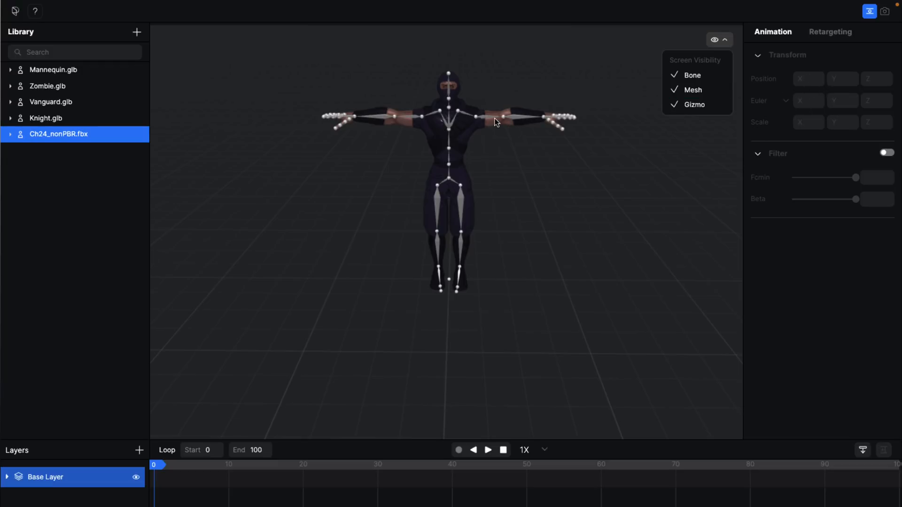
pyautogui.click(473, 112)
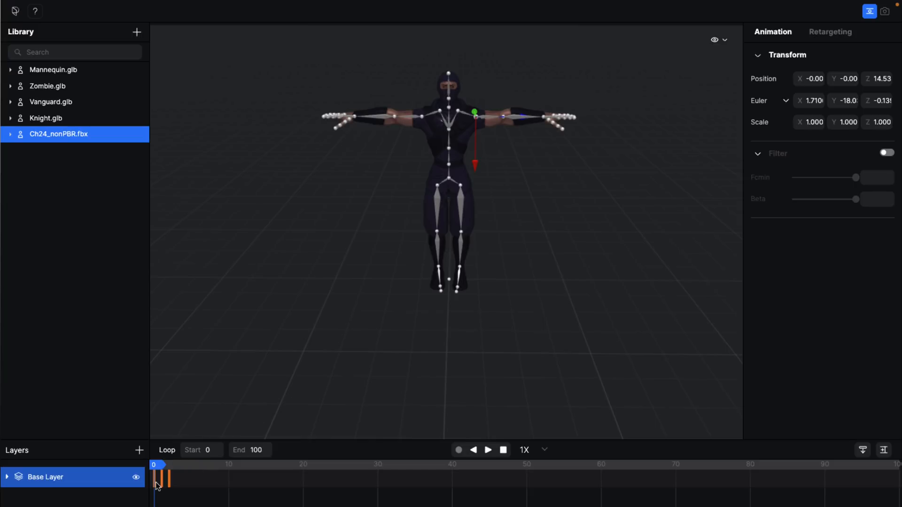
pyautogui.moveTo(727, 104)
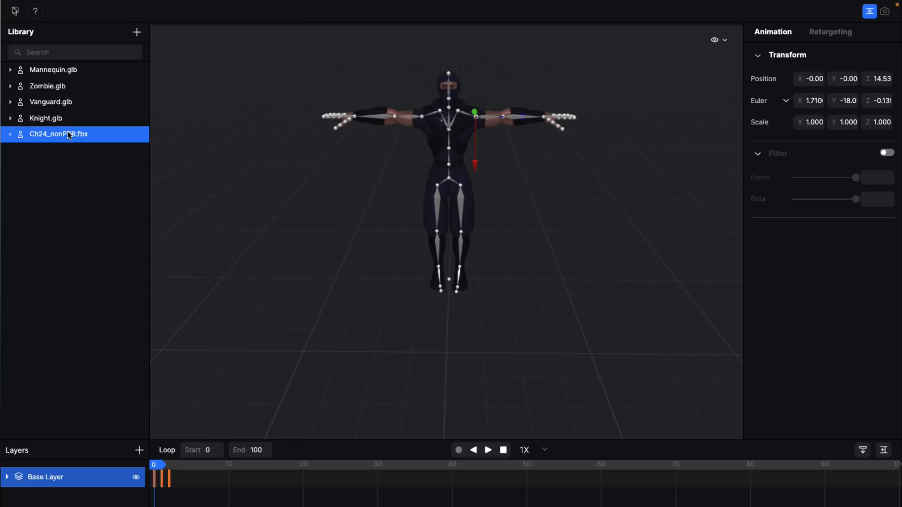
pyautogui.moveTo(84, 153)
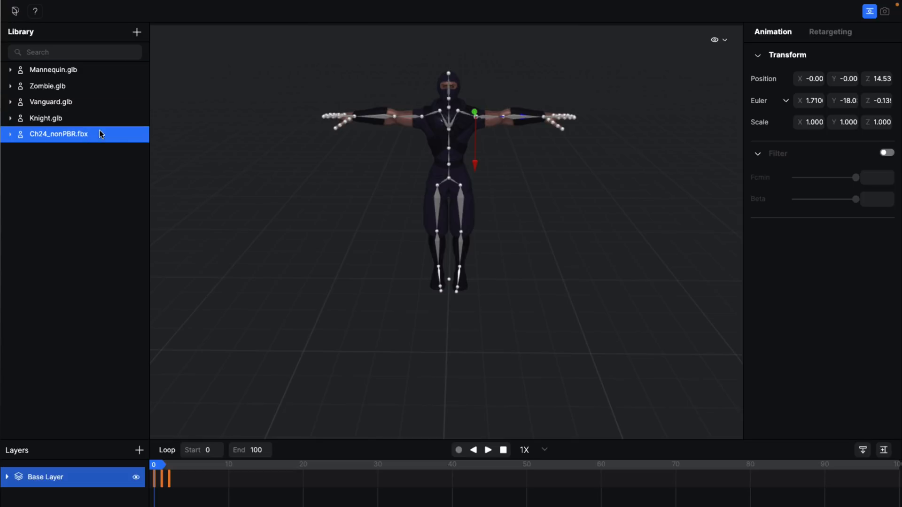
pyautogui.moveTo(441, 121)
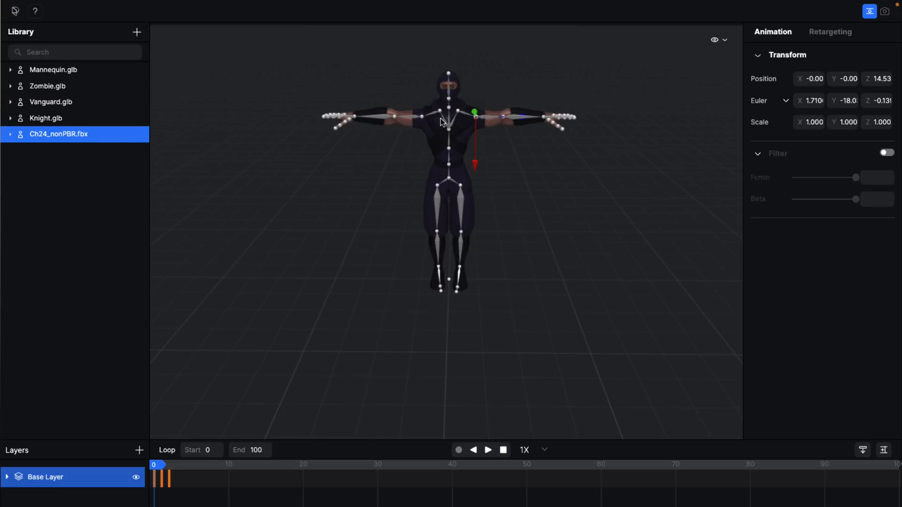
# View the Retargeting bone mapping with mixamorig:LeftArm as target and browse the Source list
pyautogui.click(830, 32)
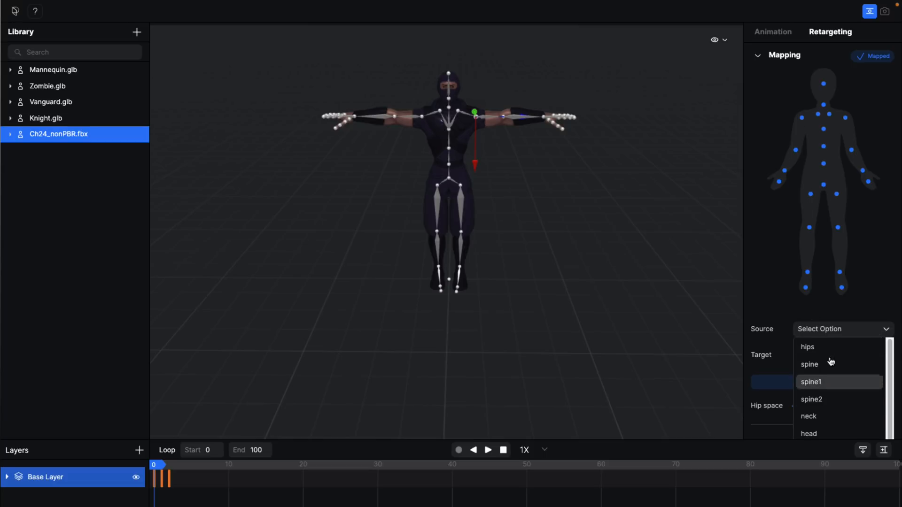
pyautogui.click(811, 381)
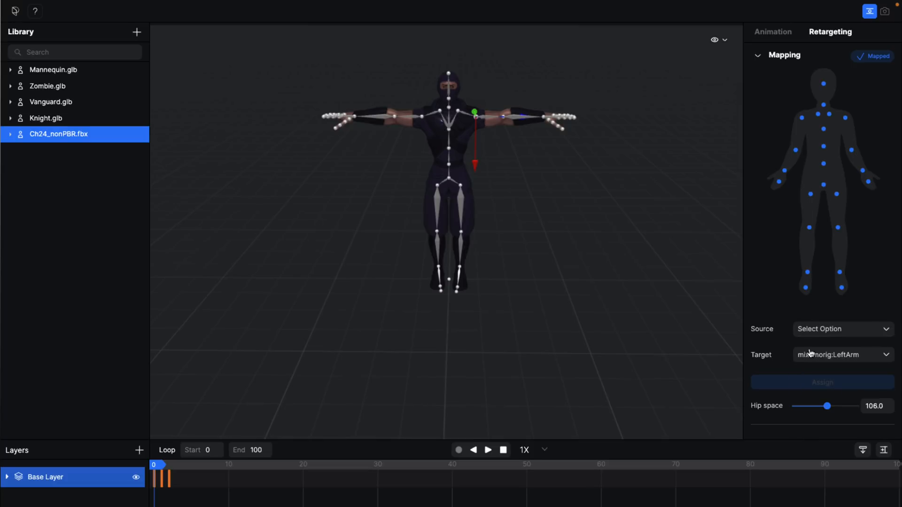
pyautogui.moveTo(515, 247)
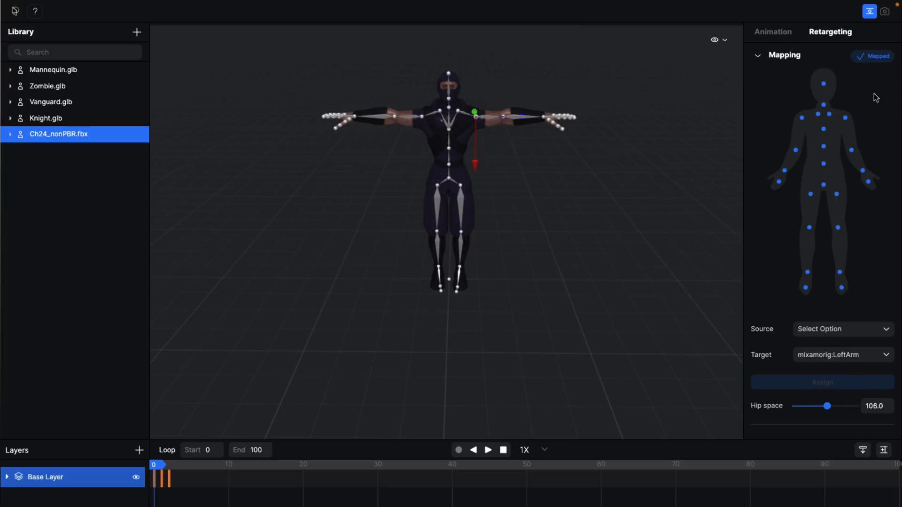
pyautogui.moveTo(856, 355)
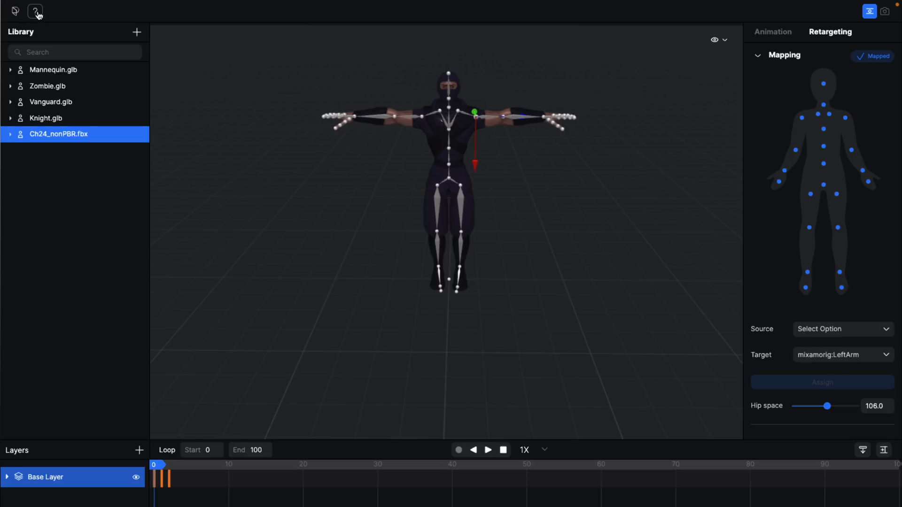
pyautogui.moveTo(640, 226)
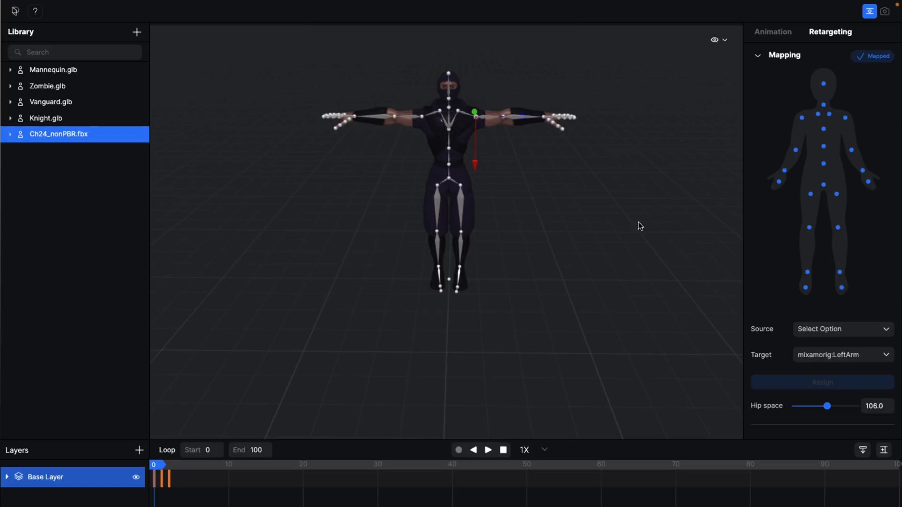
# Return to the Animation panel showing the arm bone's position, rotation and scale
pyautogui.click(772, 32)
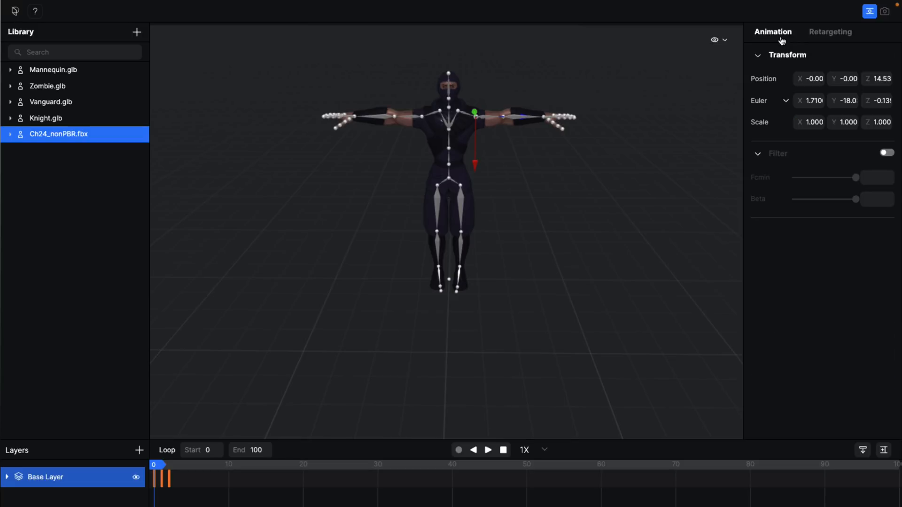
pyautogui.moveTo(595, 218)
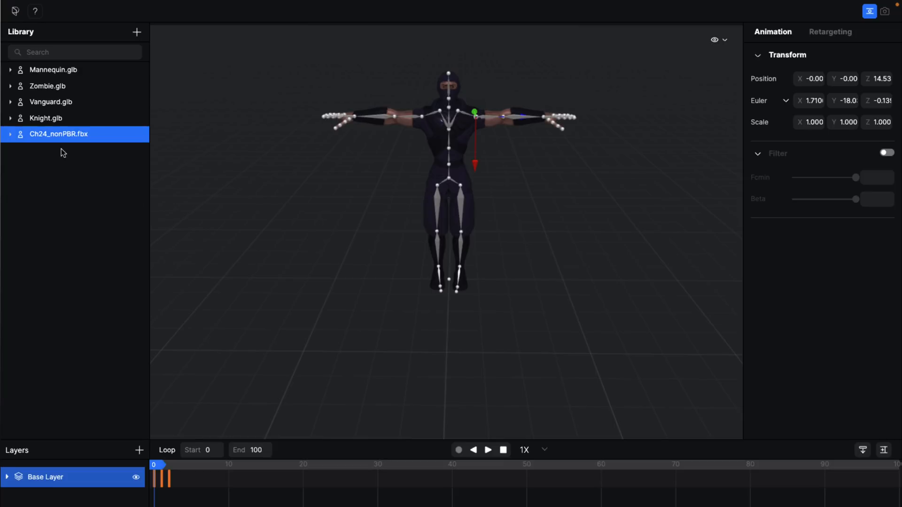
pyautogui.moveTo(63, 141)
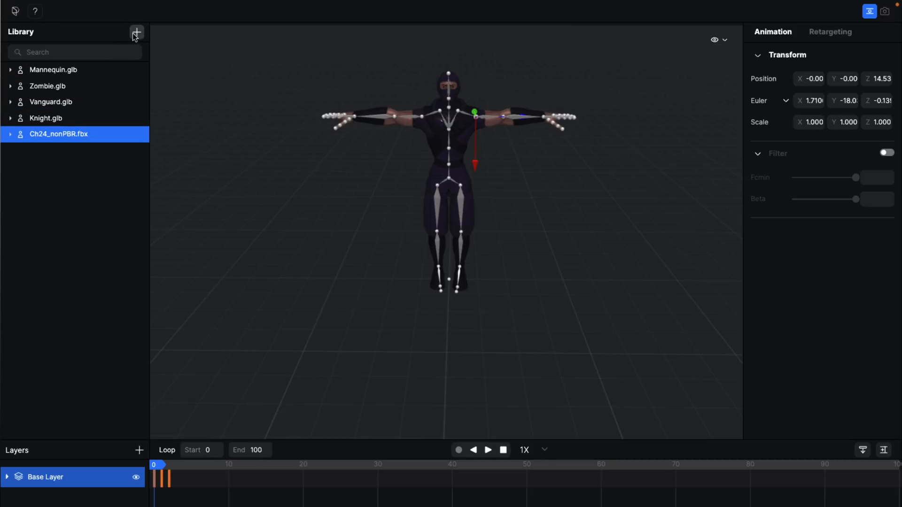
# Import the shutterstock kitchen dance .mov from the clips folder and confirm motion extraction
pyautogui.click(136, 32)
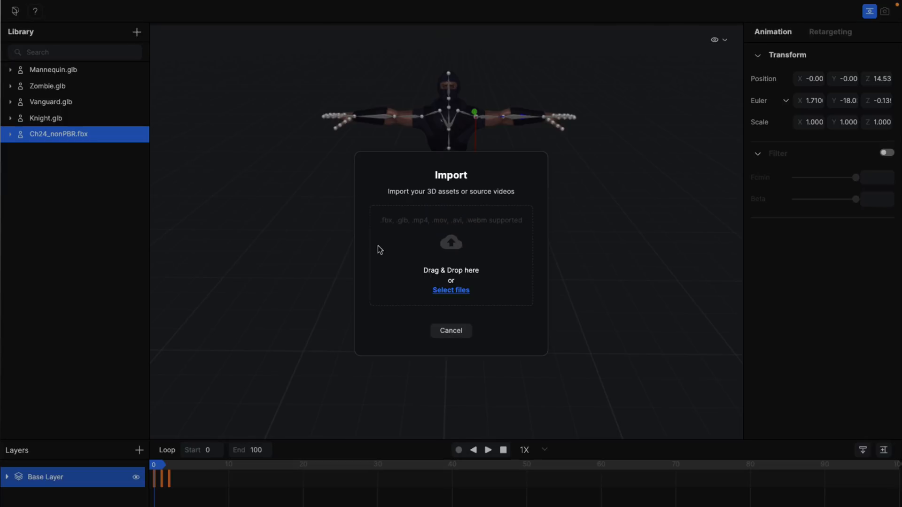
pyautogui.click(451, 291)
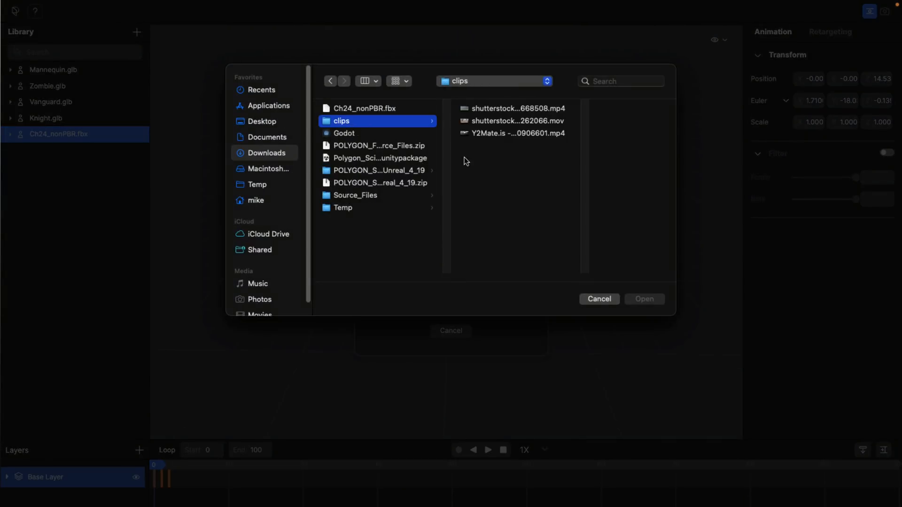
pyautogui.click(516, 121)
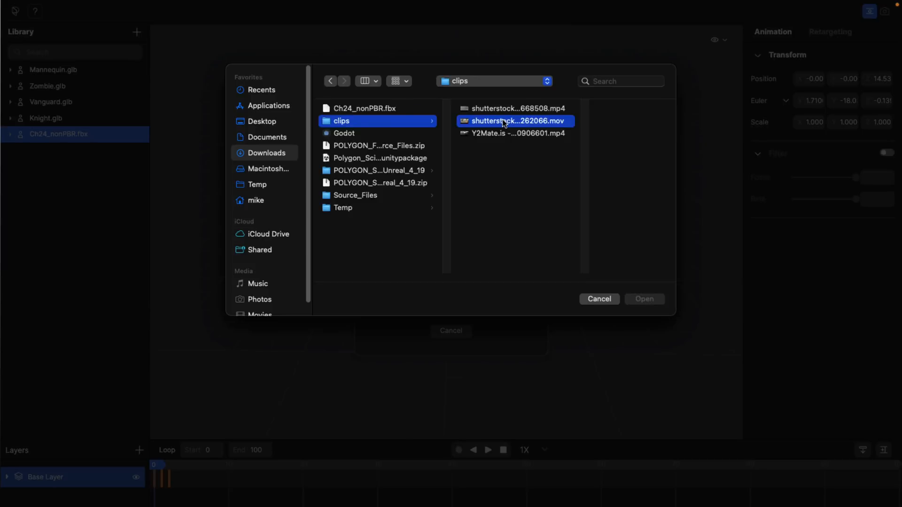
pyautogui.click(516, 121)
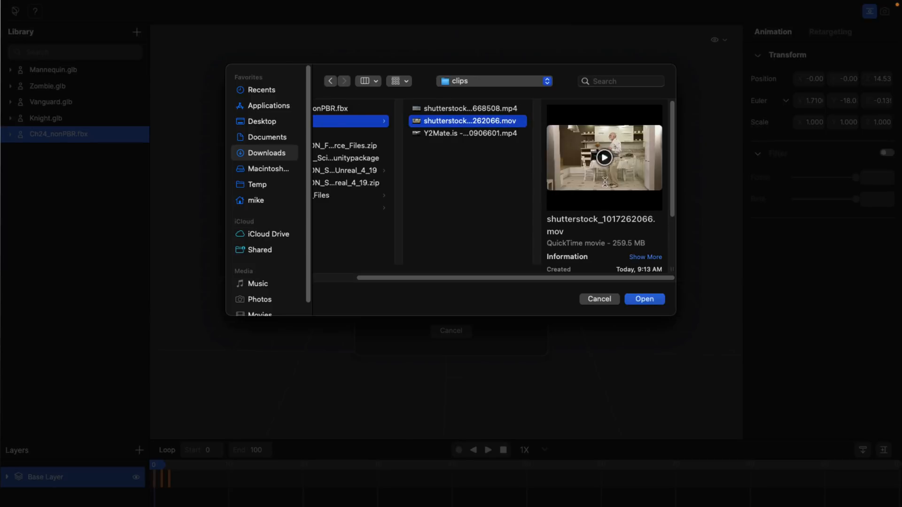
pyautogui.click(643, 299)
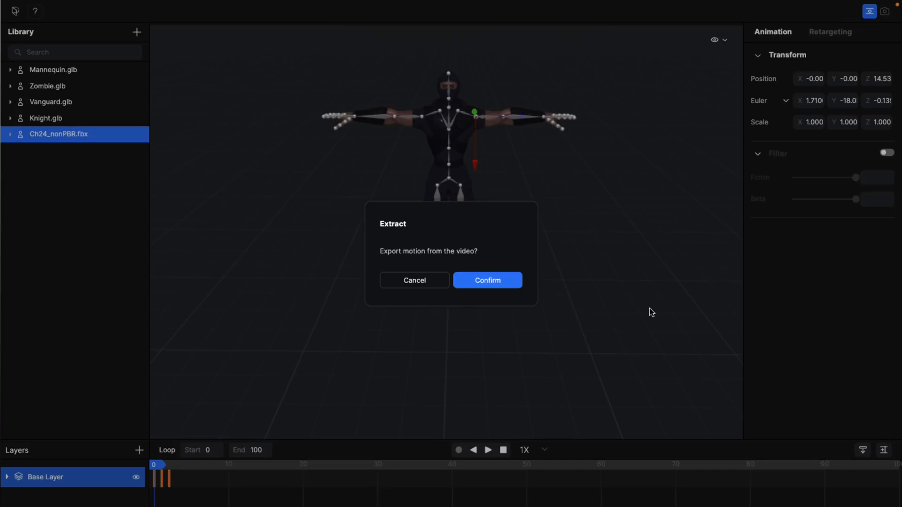
pyautogui.click(486, 280)
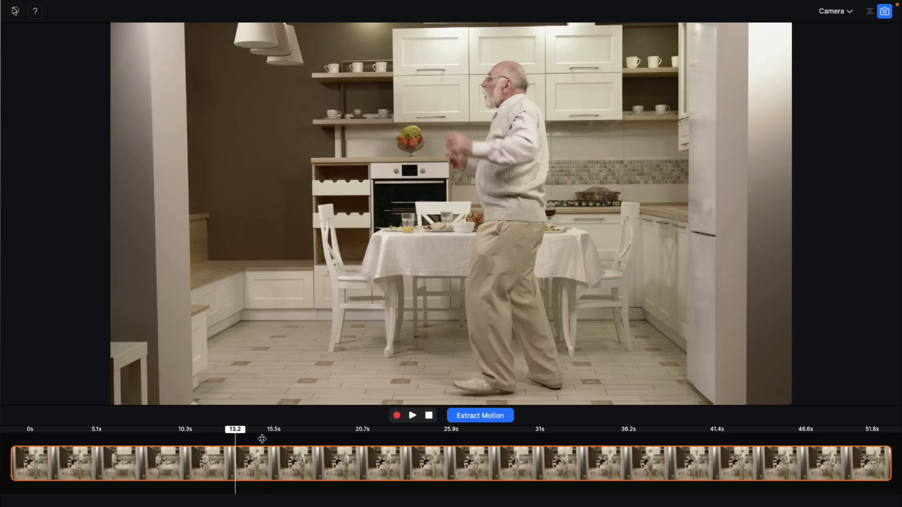
# Trim the clip to roughly 20–27 s and extract the motion named DanceMofoDance
pyautogui.moveTo(235, 429); pyautogui.dragTo(738, 429)
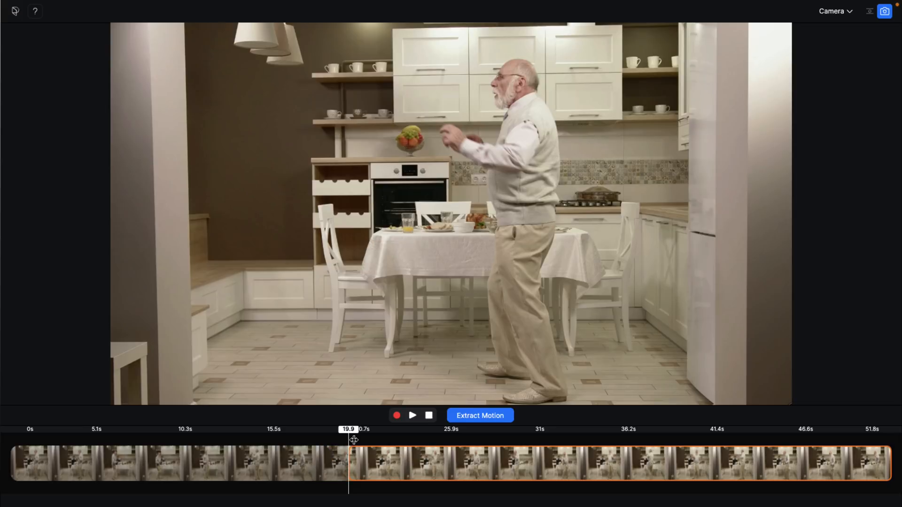
pyautogui.moveTo(353, 439); pyautogui.dragTo(442, 438)
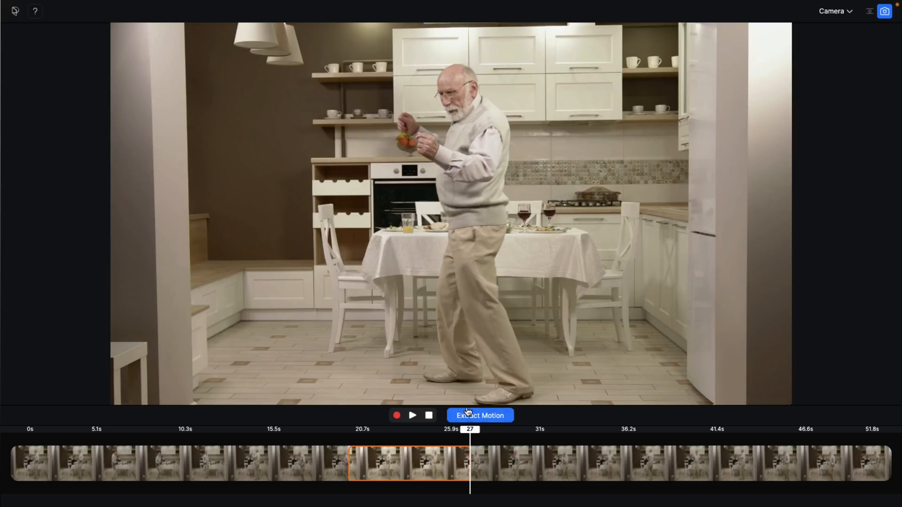
pyautogui.click(480, 415)
pyautogui.write('DanceMofoDance')
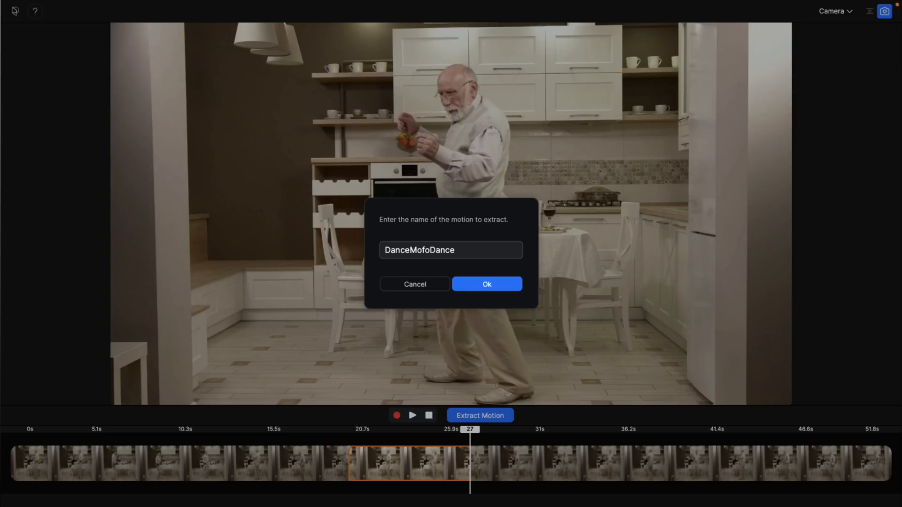
# Accept the DanceMofoDance name so the motion is added to the library
pyautogui.click(486, 284)
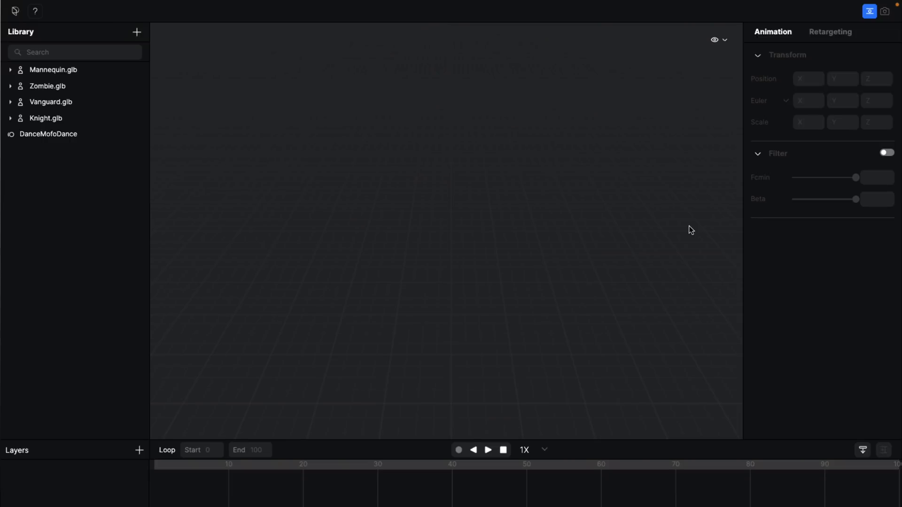
# Apply the DanceMofoDance motion to Mannequin.glb as a clip on its Base Layer
pyautogui.click(48, 135)
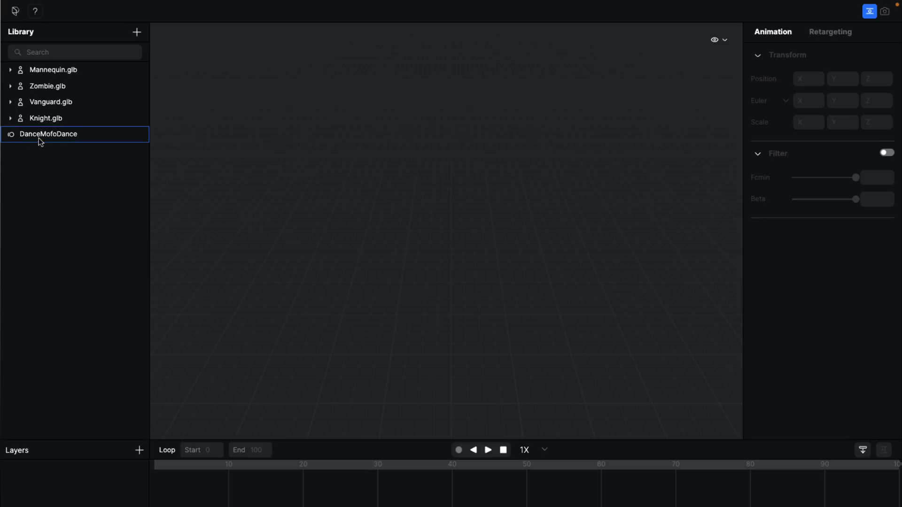
pyautogui.click(47, 86)
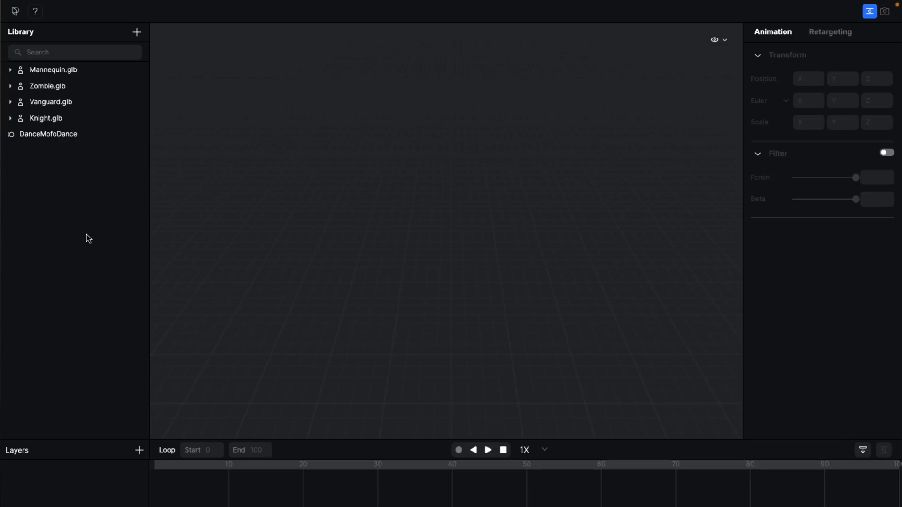
pyautogui.click(45, 118)
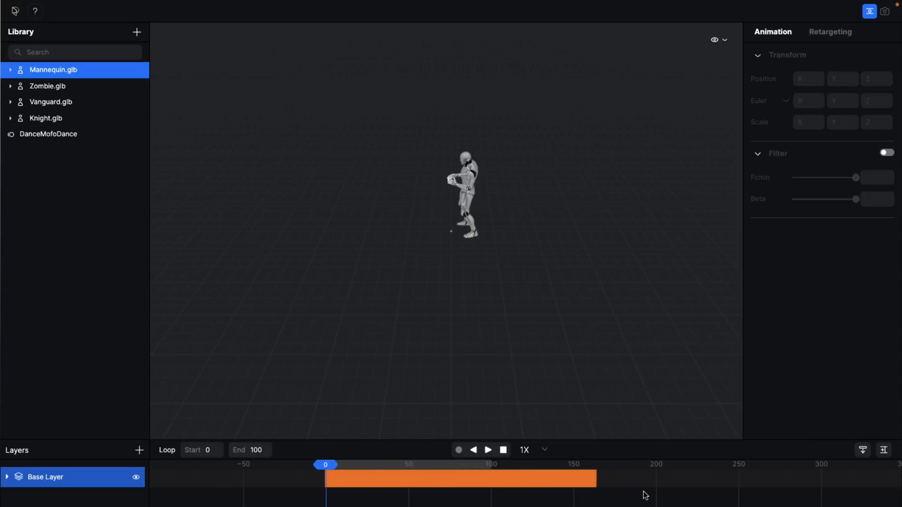
# Set the loop end frame to 160 and play the mannequin's dance animation
pyautogui.click(256, 450)
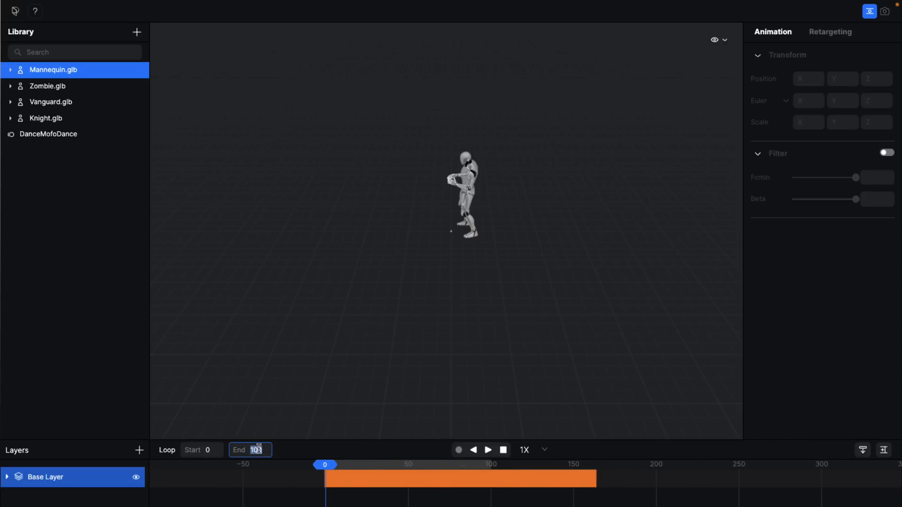
pyautogui.write('160')
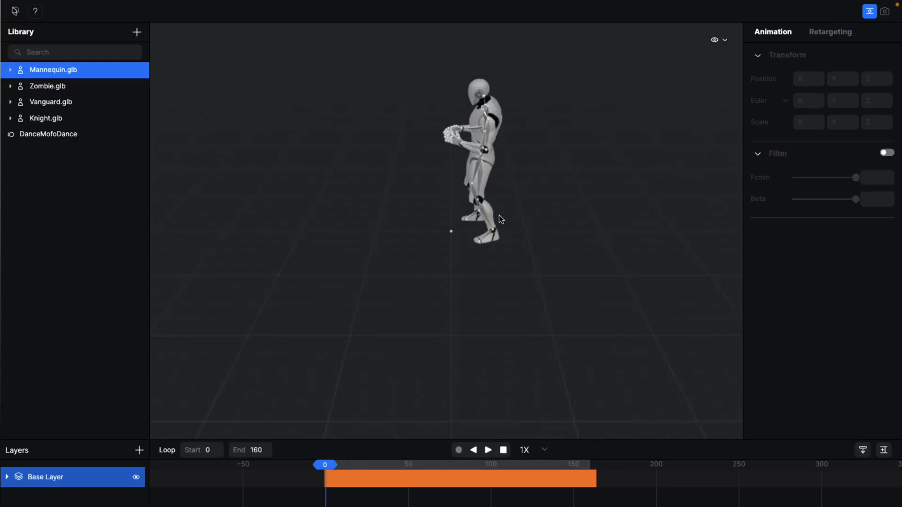
pyautogui.click(488, 451)
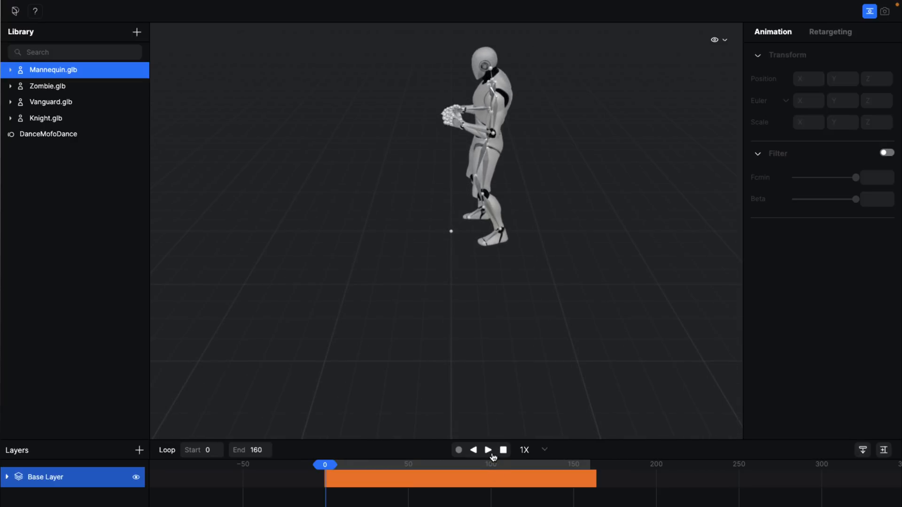
pyautogui.click(488, 450)
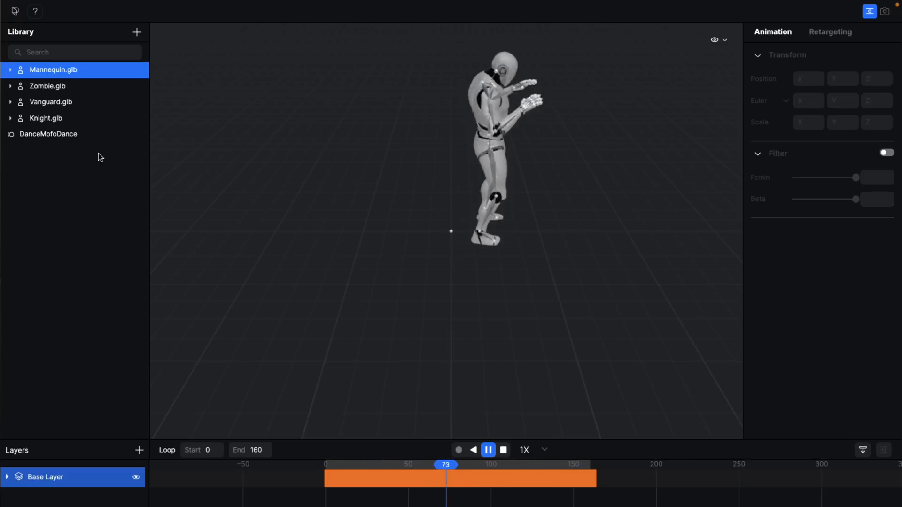
pyautogui.click(48, 134)
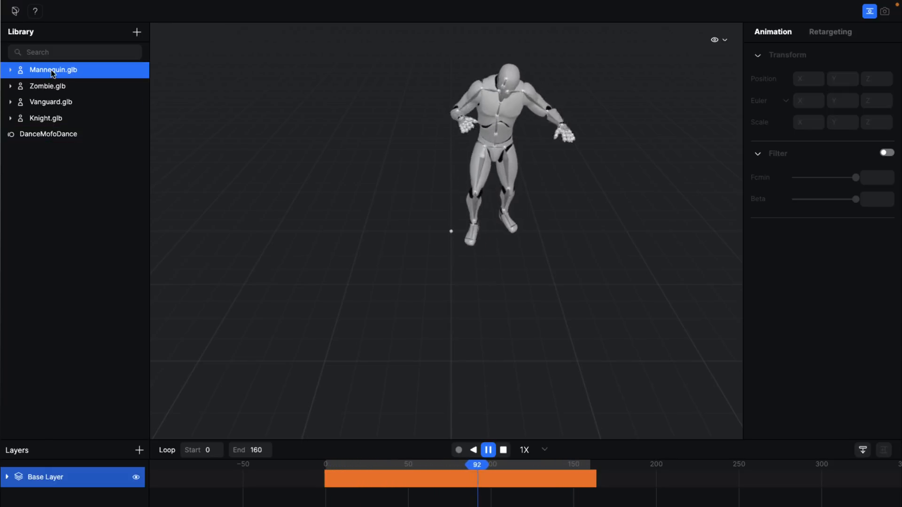
# Stop the dance at frame 22 and select the mannequin's upper arm bone for posing
pyautogui.rightClick(52, 69)
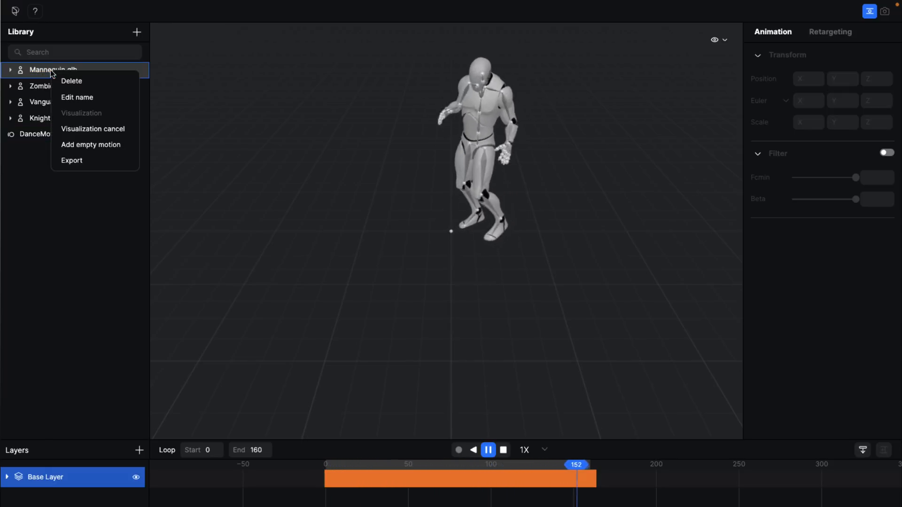
pyautogui.moveTo(91, 164)
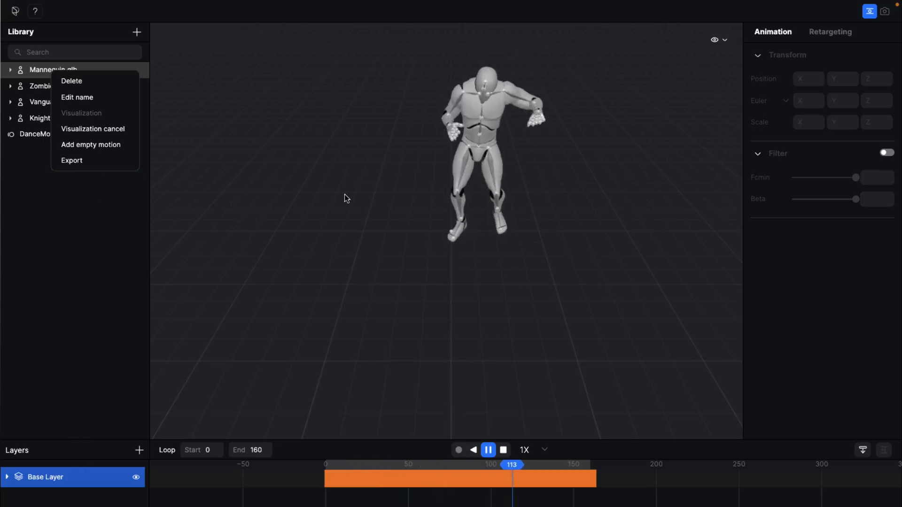
pyautogui.click(488, 450)
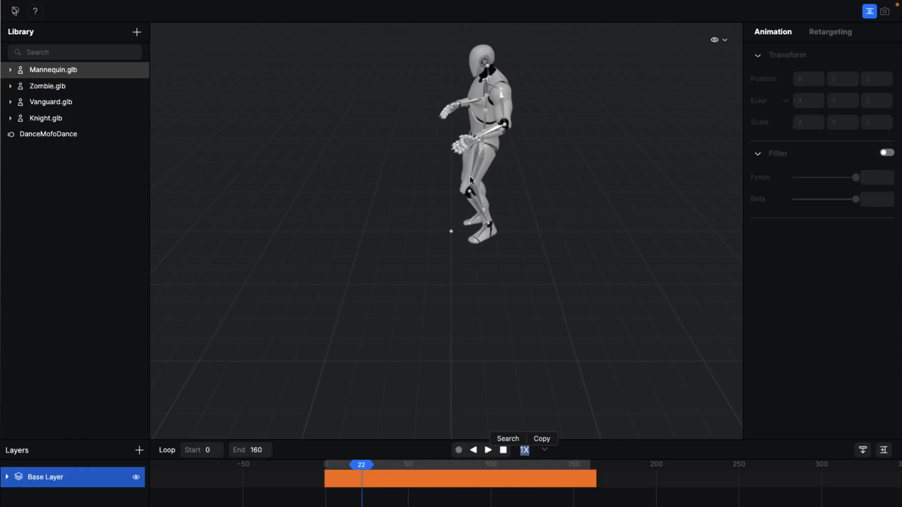
pyautogui.click(506, 128)
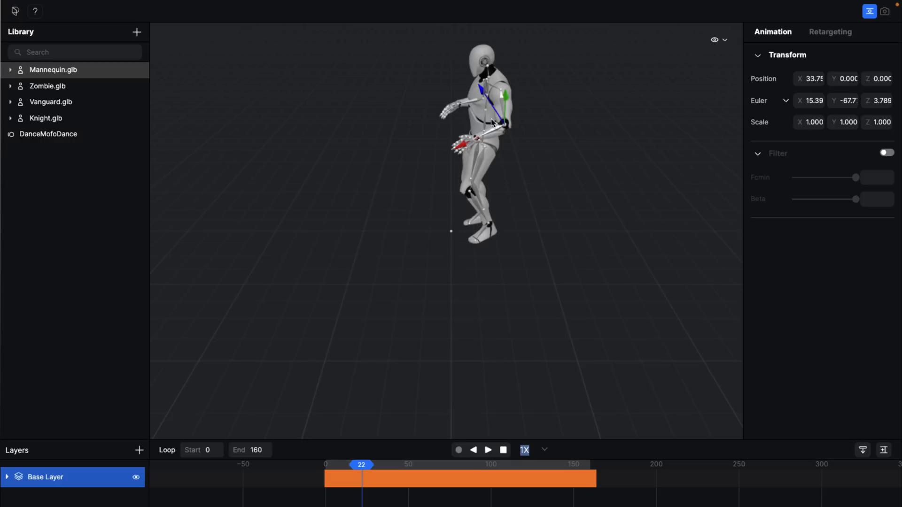
pyautogui.moveTo(507, 166)
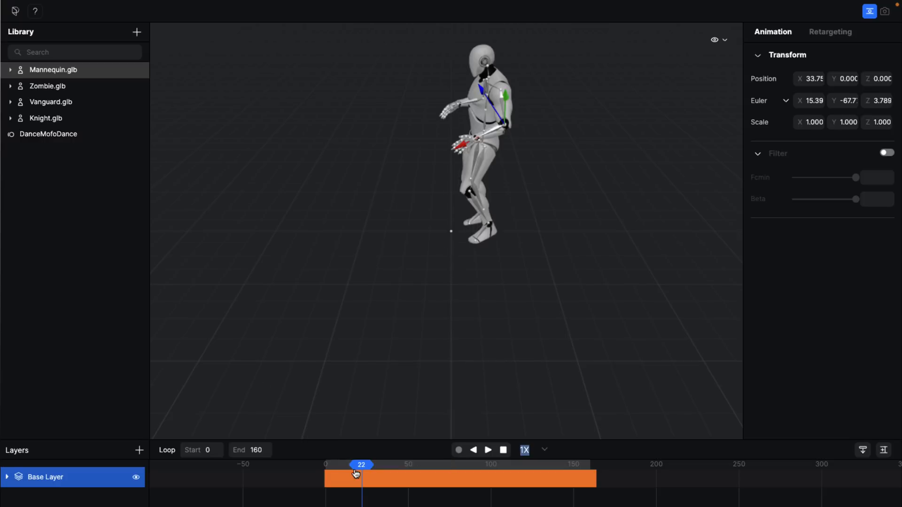
pyautogui.moveTo(336, 455)
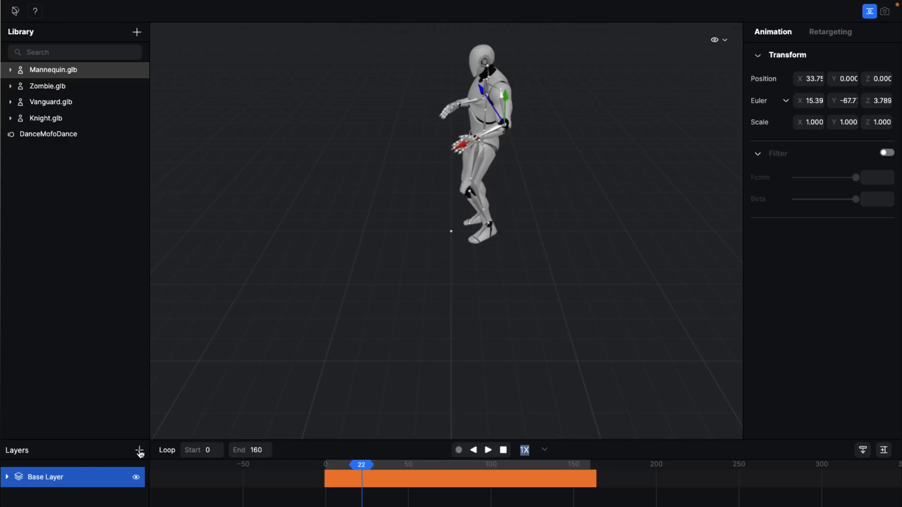
# Add Layer 1, make it active, and record the arm pose as a keyframe at frame 22
pyautogui.click(138, 450)
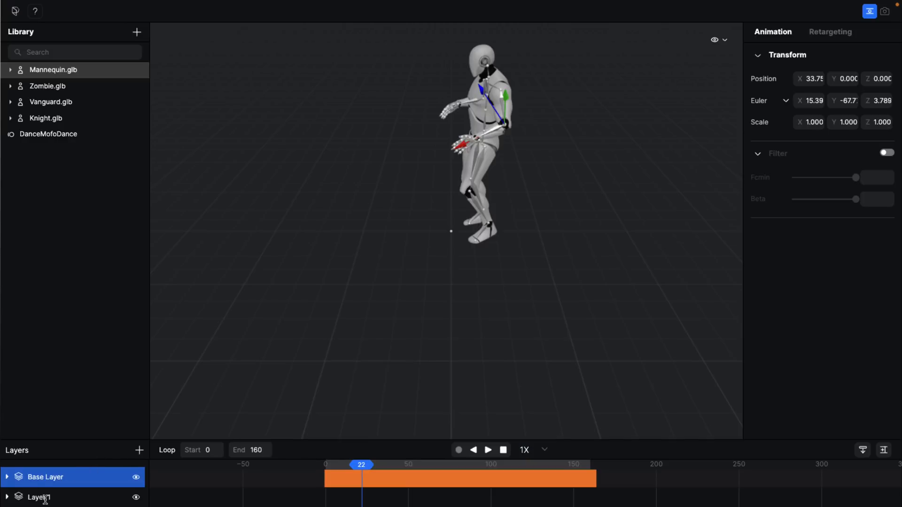
pyautogui.click(39, 497)
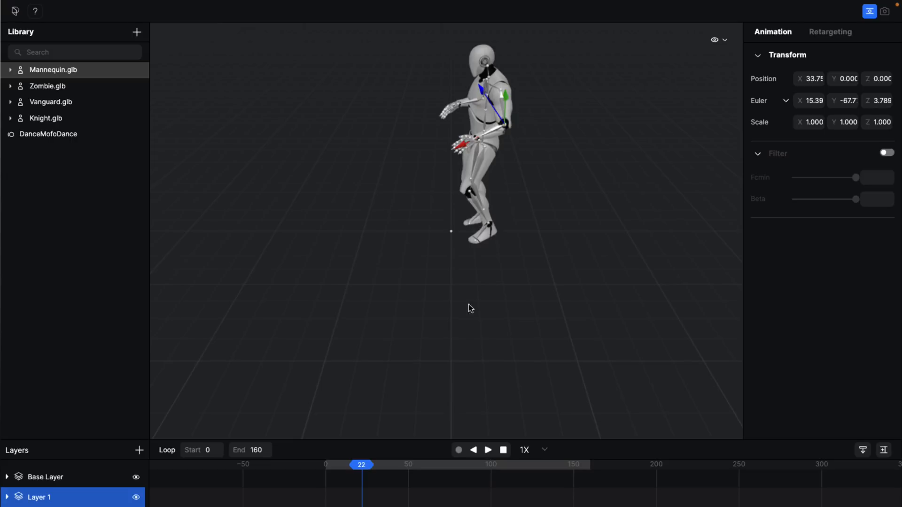
pyautogui.moveTo(386, 457)
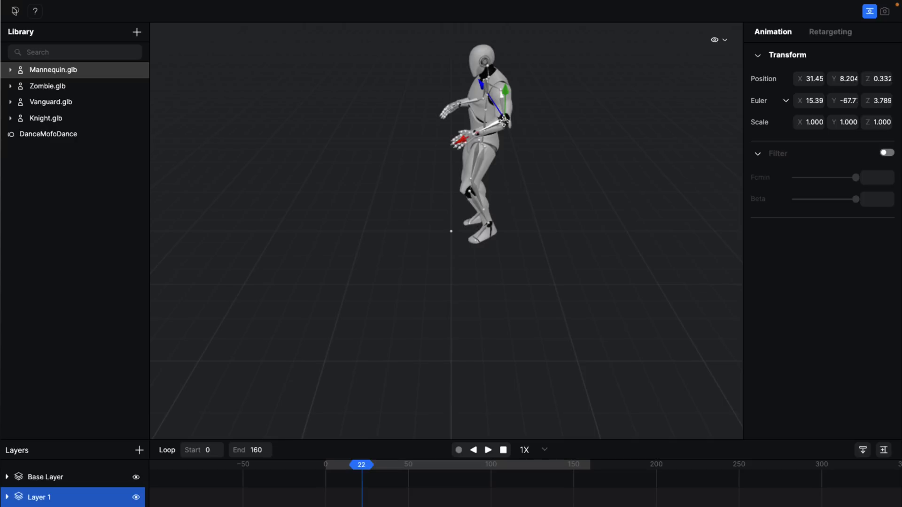
pyautogui.rightClick(507, 121)
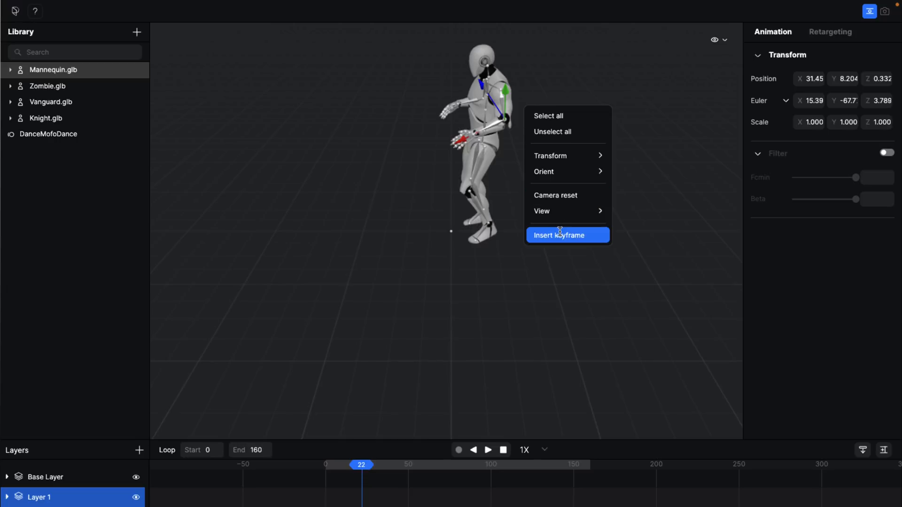
pyautogui.click(559, 235)
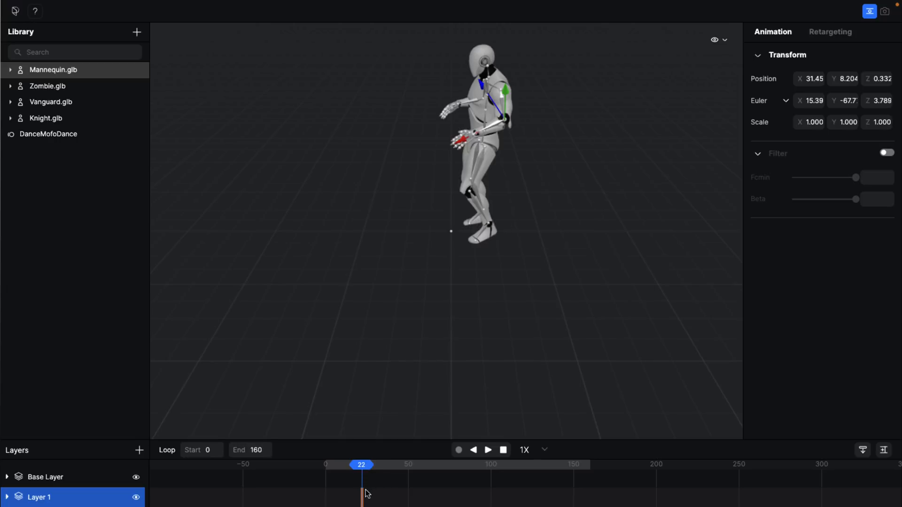
pyautogui.moveTo(339, 491)
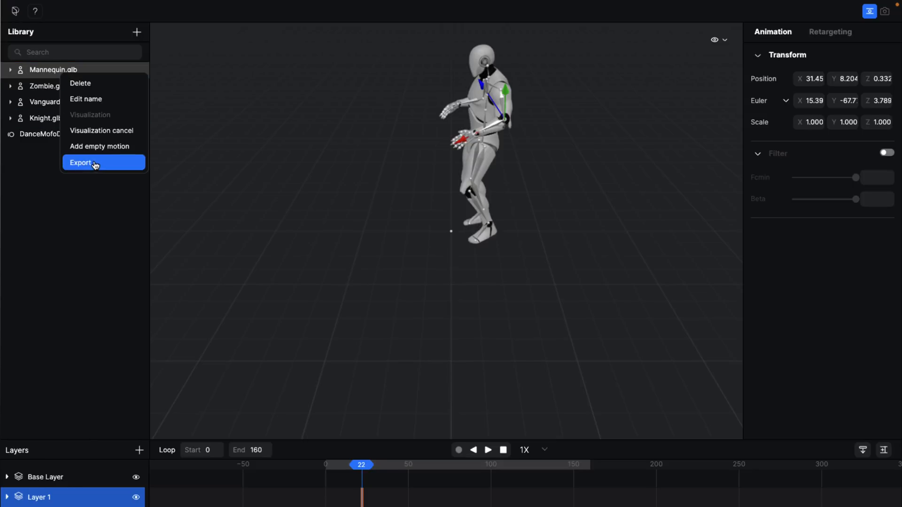
# Export the mannequin with the DanceMofoDance motion as Mannequin.glb and download it
pyautogui.click(80, 163)
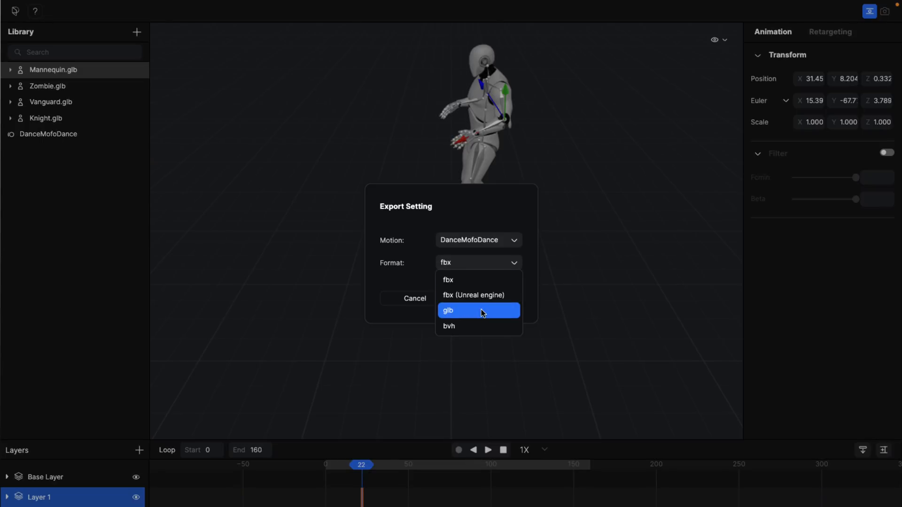
pyautogui.moveTo(465, 328)
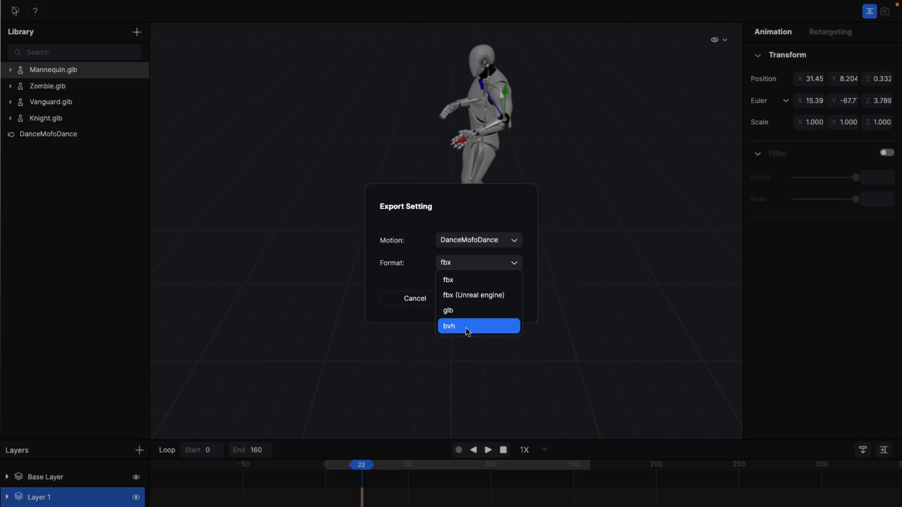
pyautogui.moveTo(449, 311)
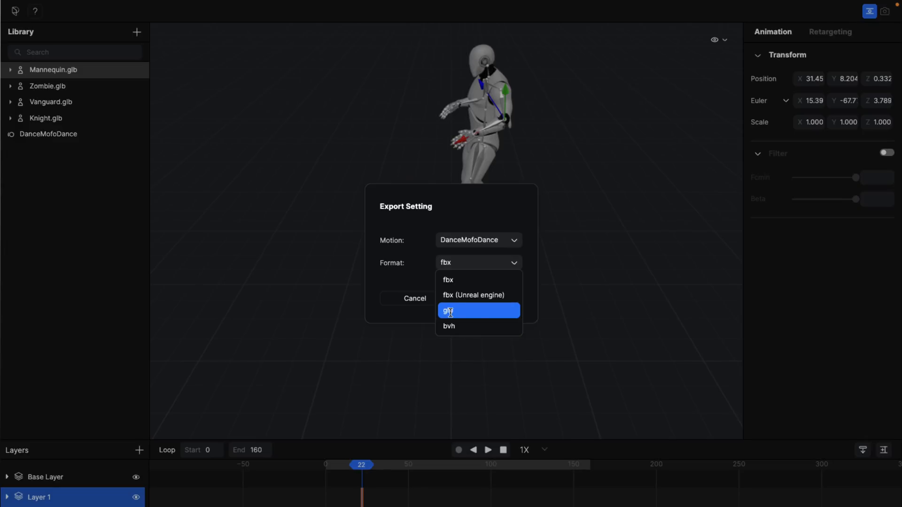
pyautogui.click(448, 311)
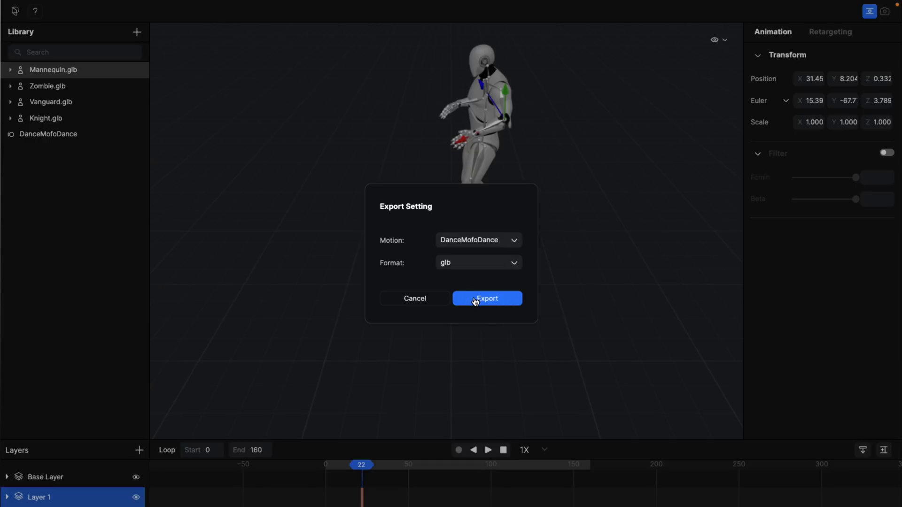
pyautogui.moveTo(493, 315)
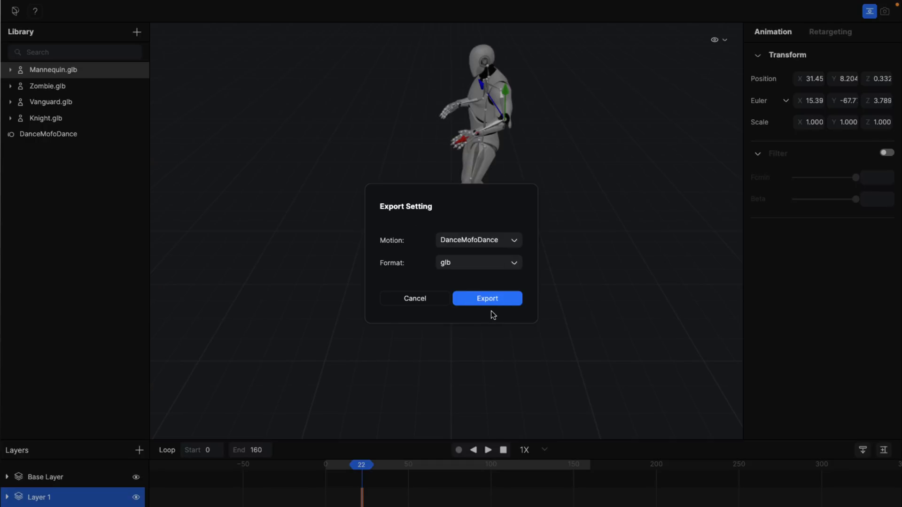
pyautogui.click(486, 298)
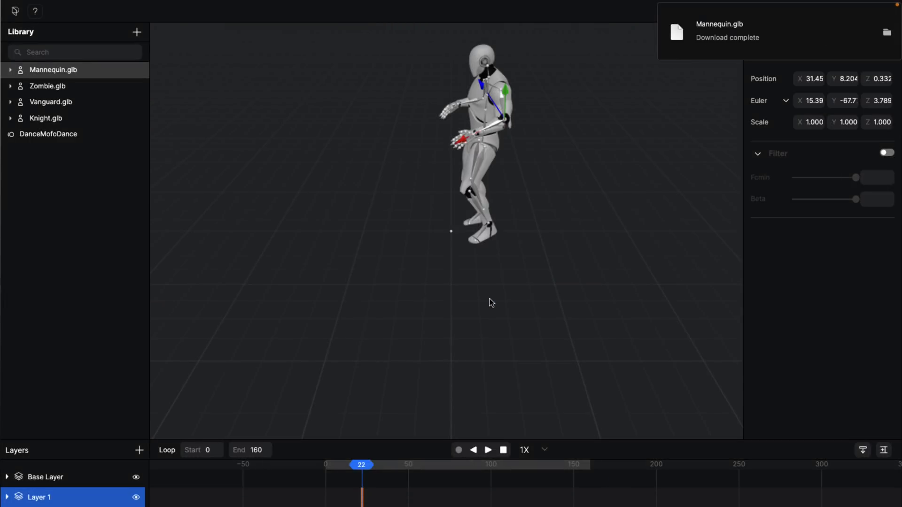
pyautogui.moveTo(526, 314)
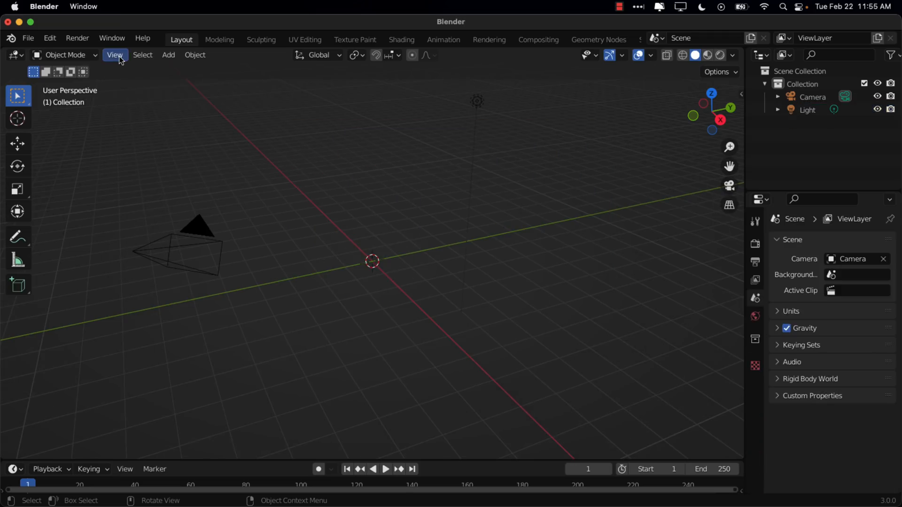
# Import Mannequin.glb from Downloads into Blender via the glTF 2.0 importer
pyautogui.click(27, 38)
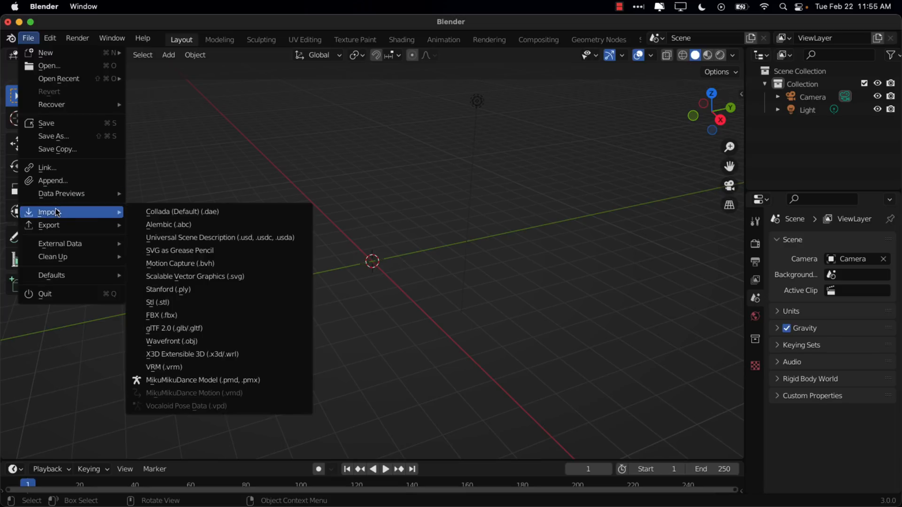
pyautogui.moveTo(190, 328)
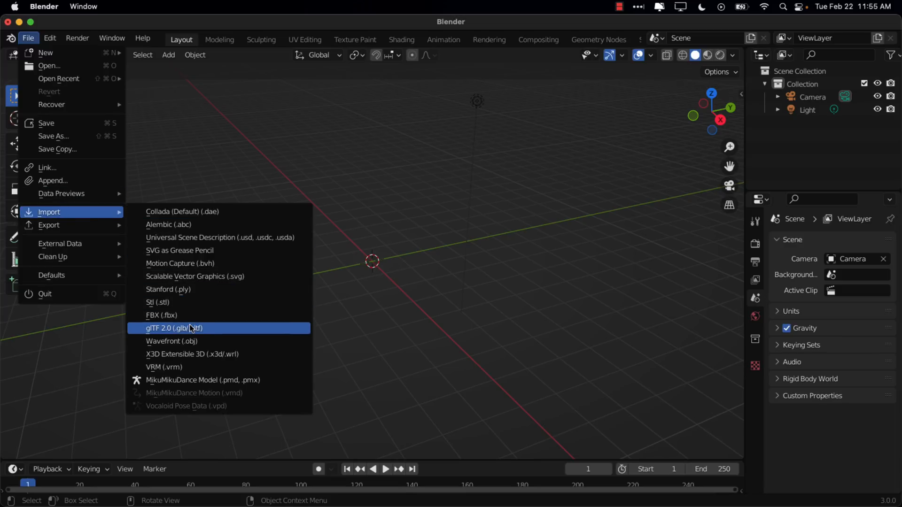
pyautogui.click(173, 328)
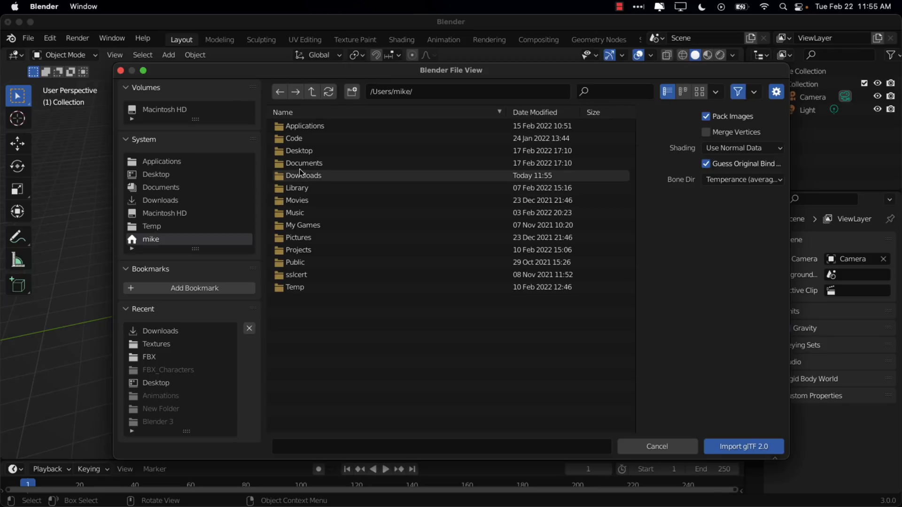
pyautogui.doubleClick(302, 175)
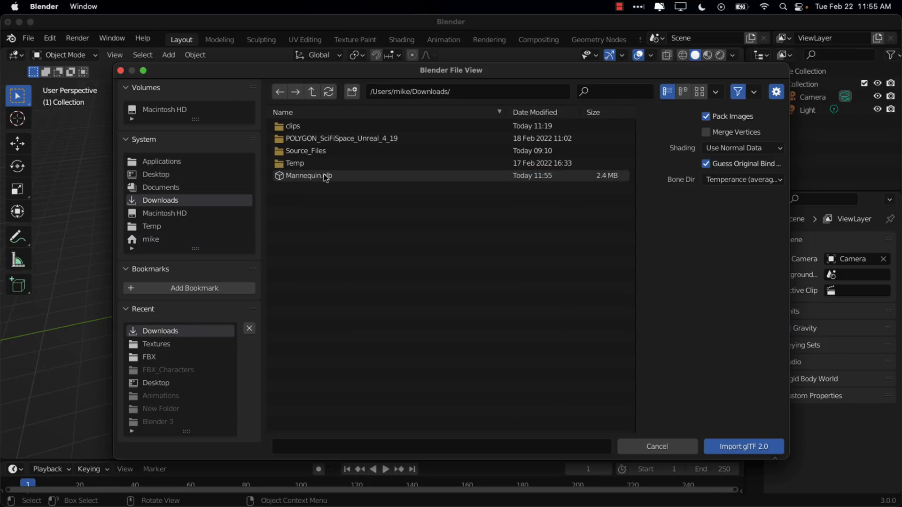
pyautogui.click(742, 446)
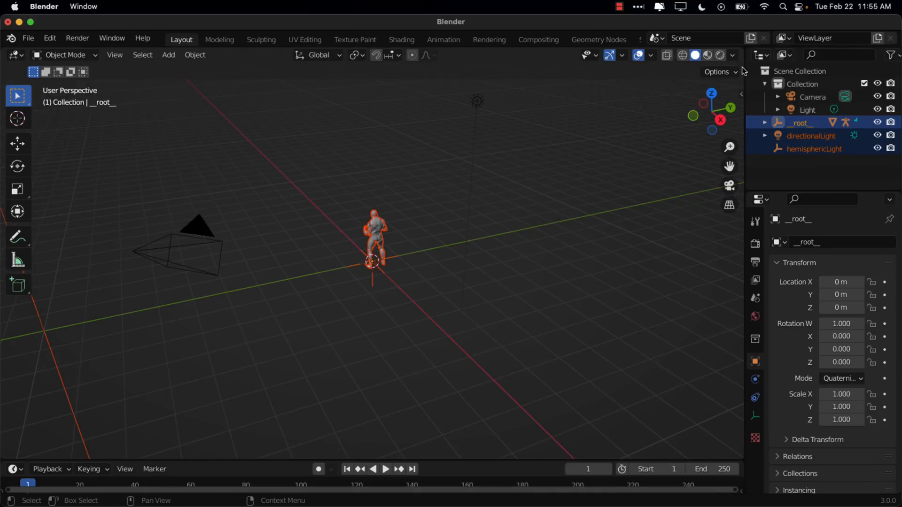
# Shade the mannequin with Material Preview, set the end frame to 160 and play the dance
pyautogui.click(720, 55)
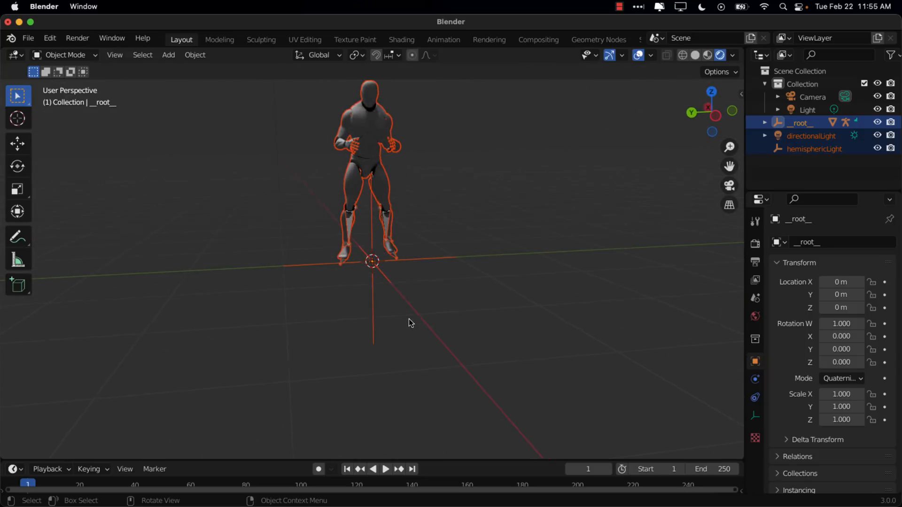
pyautogui.moveTo(411, 323); pyautogui.dragTo(368, 259)
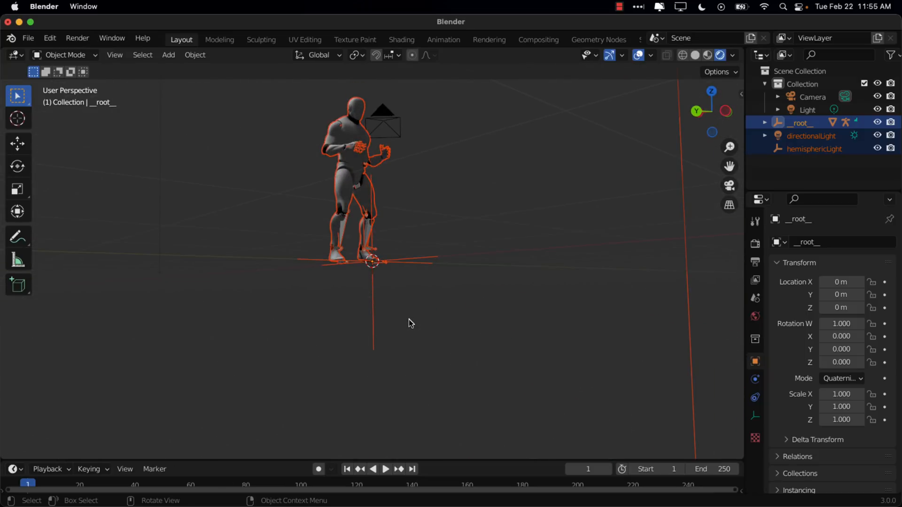
pyautogui.moveTo(497, 480)
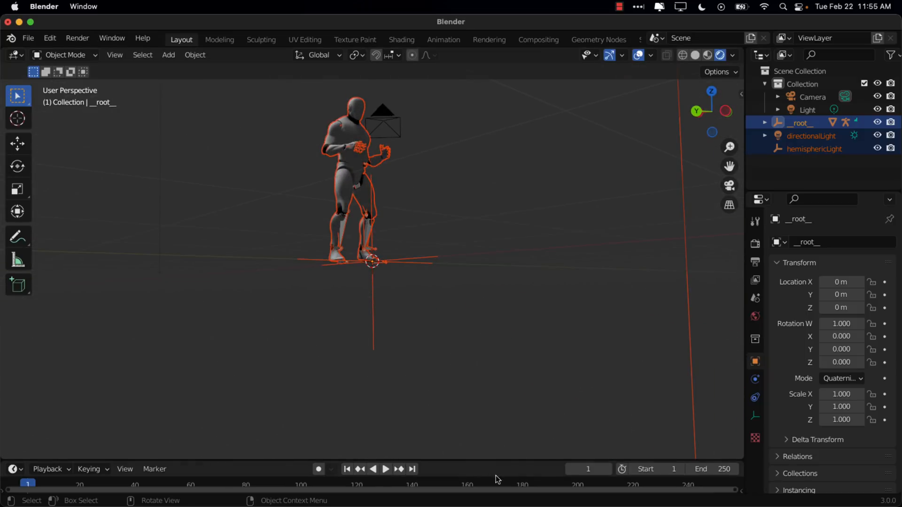
pyautogui.click(726, 469)
pyautogui.write('160')
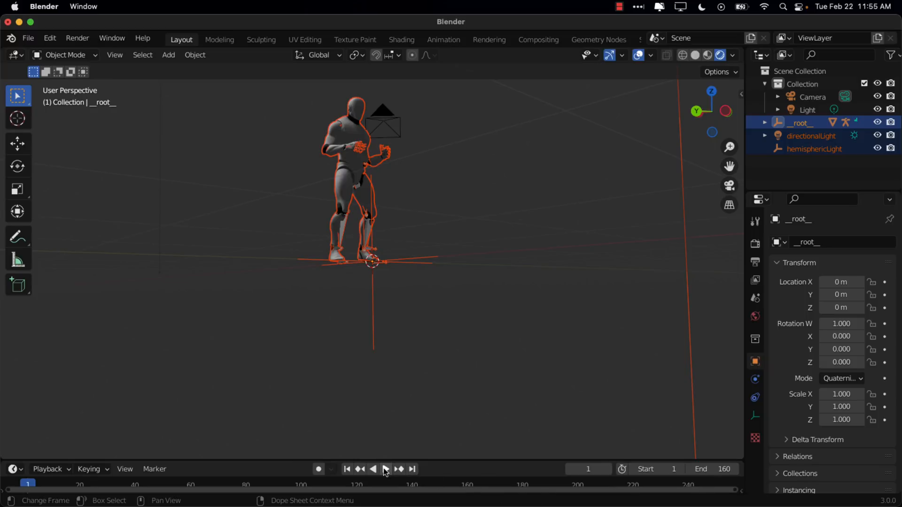
pyautogui.click(385, 469)
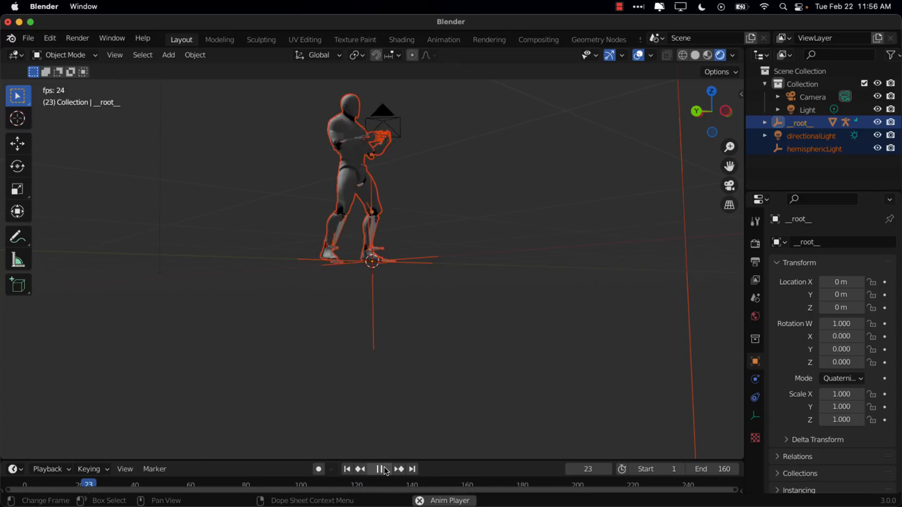
pyautogui.click(385, 469)
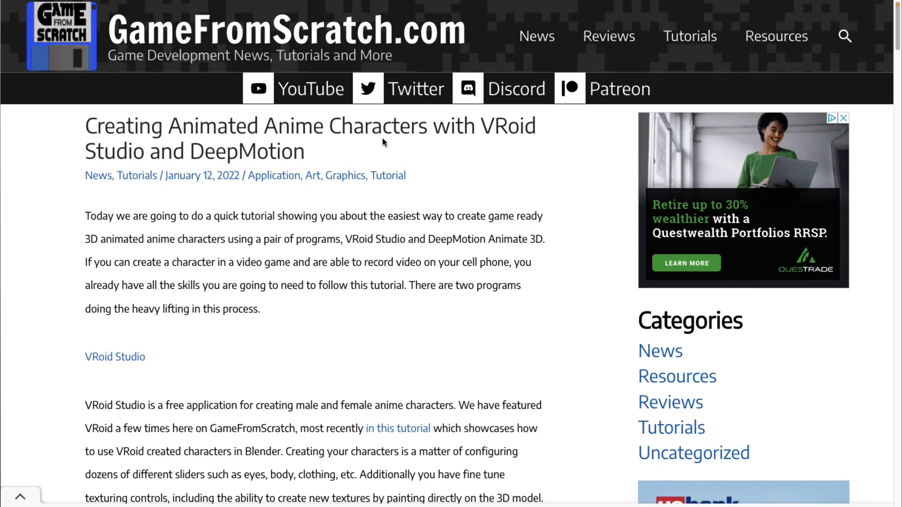
pyautogui.moveTo(315, 248)
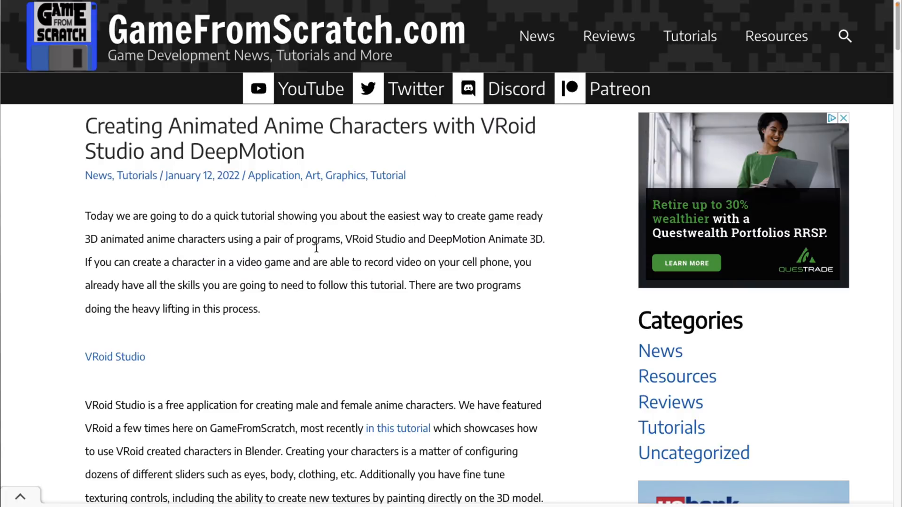
# Scroll the GameFromScratch VRoid/DeepMotion article down to its embedded video
pyautogui.scroll(-3)
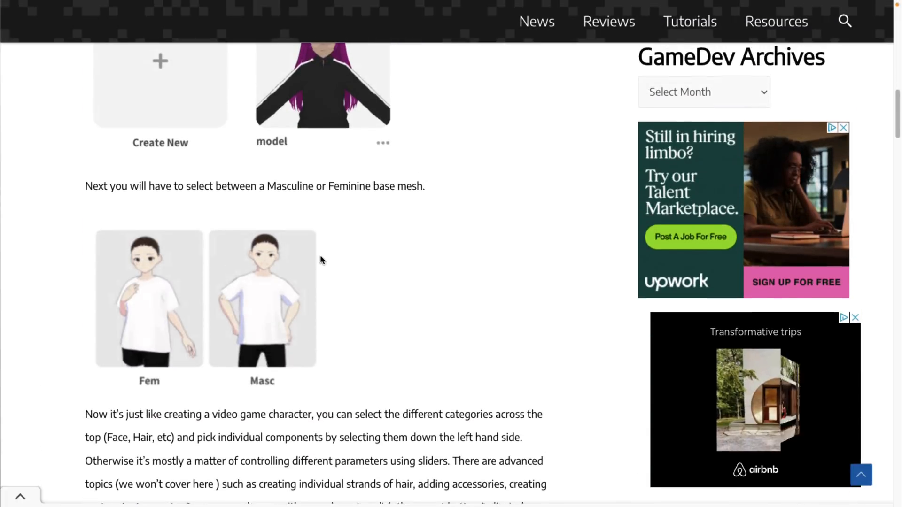
pyautogui.scroll(-3)
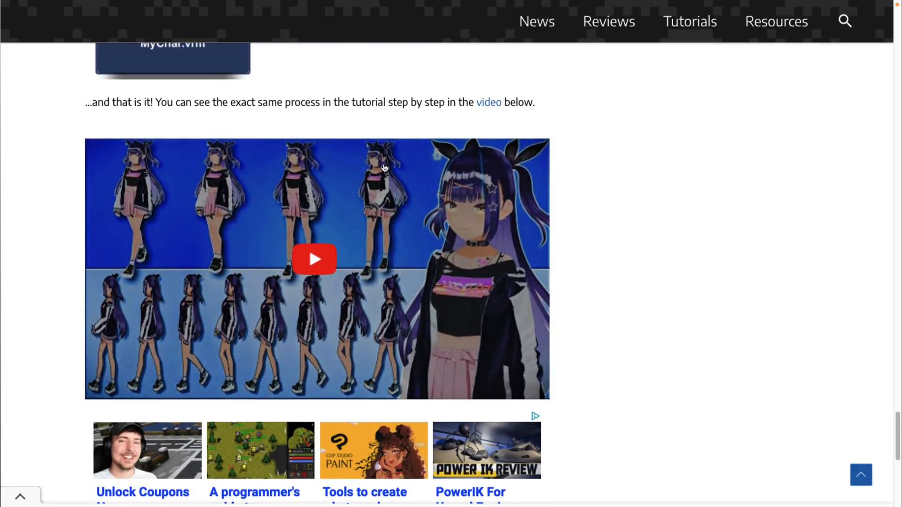
pyautogui.moveTo(613, 146)
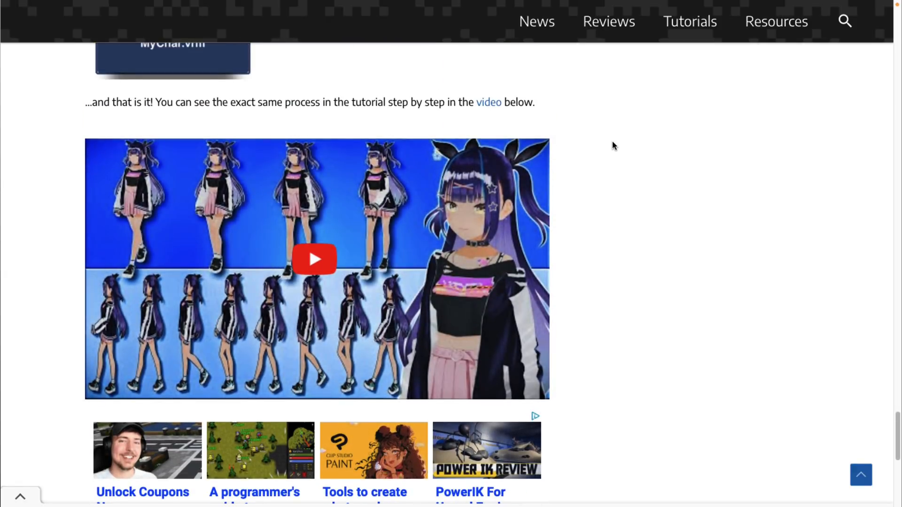
pyautogui.moveTo(624, 180)
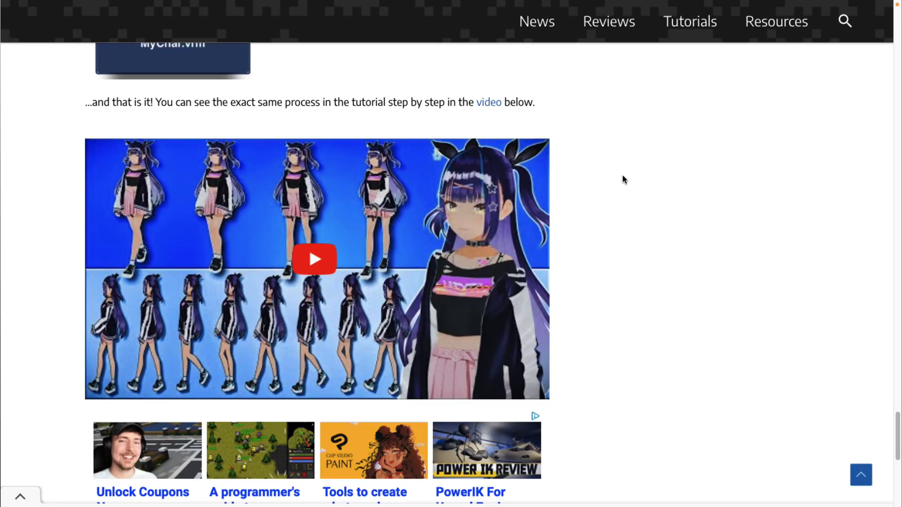
pyautogui.click(314, 260)
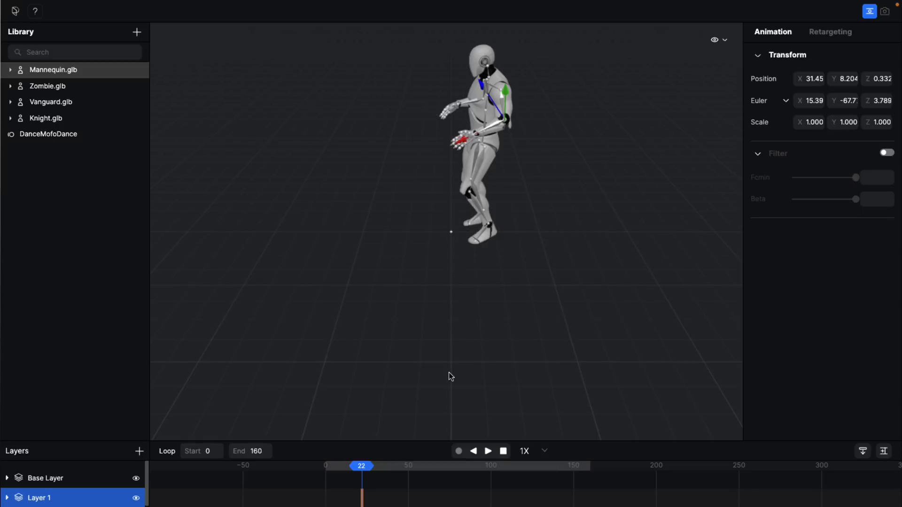
# Resume the mannequin's dance playback and show Plask's help resources list
pyautogui.click(488, 451)
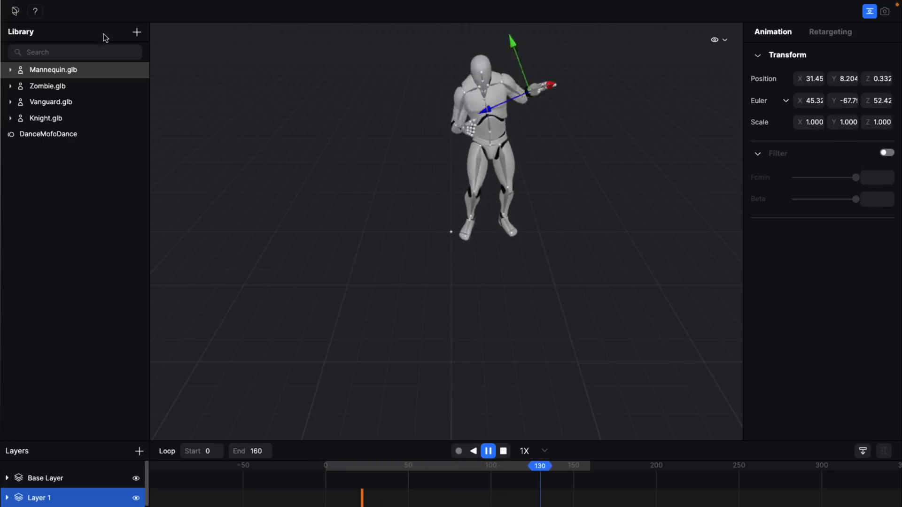
pyautogui.click(35, 12)
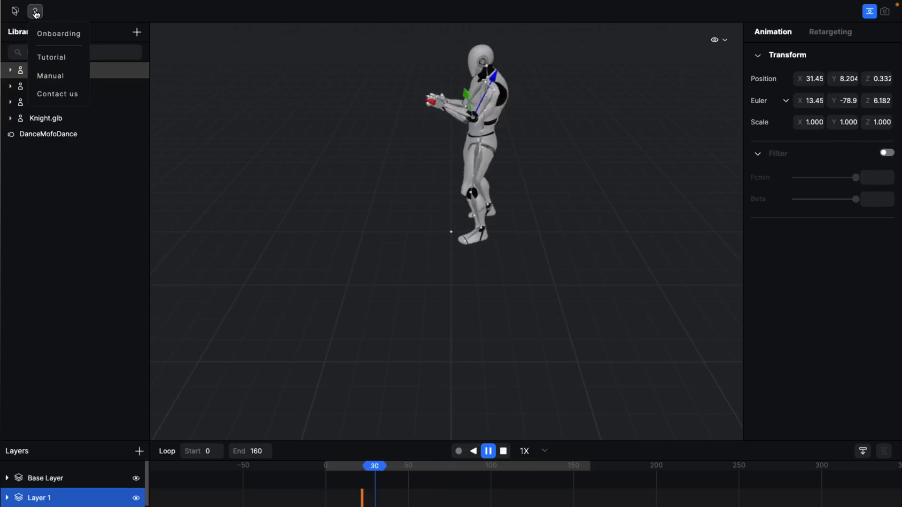